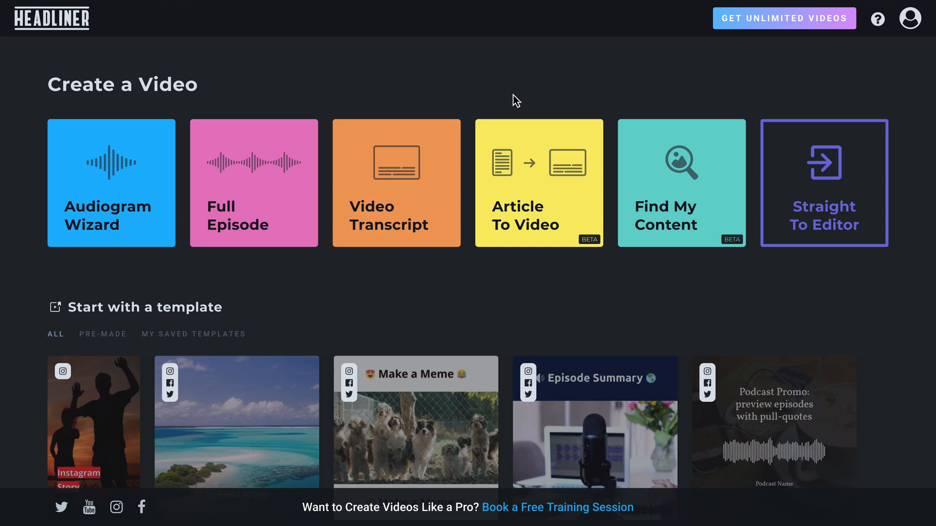
mouse_move(367, 76)
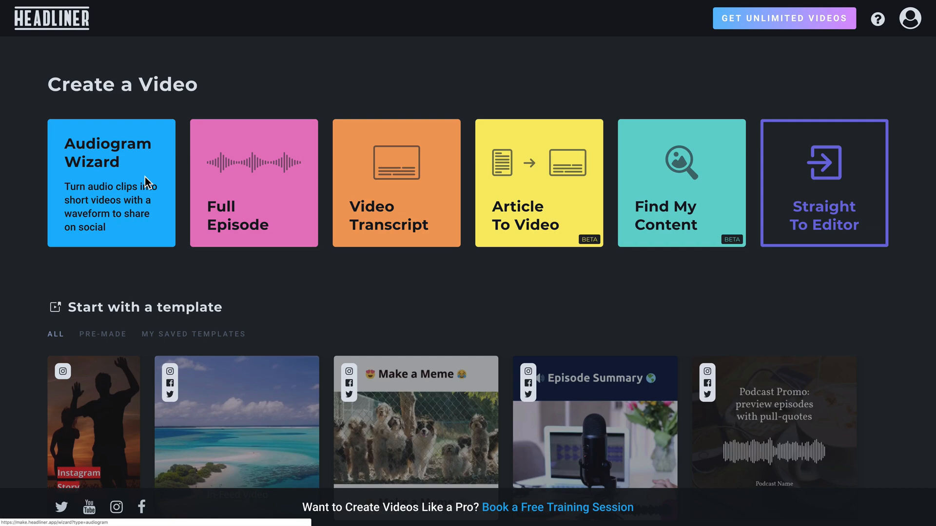
Launch the Audiogram Wizard from the Create a Video page.
click(111, 183)
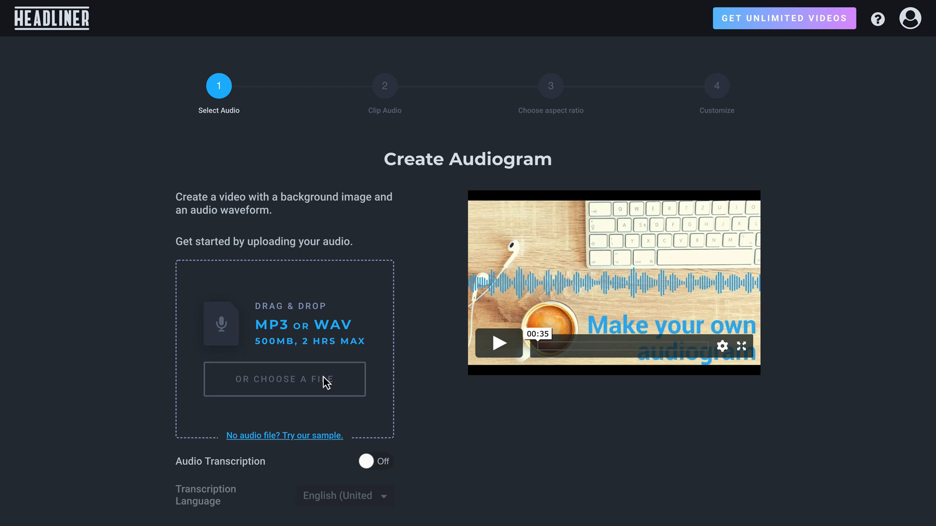
Upload the episode MP3 and scroll down to the Next button.
click(284, 435)
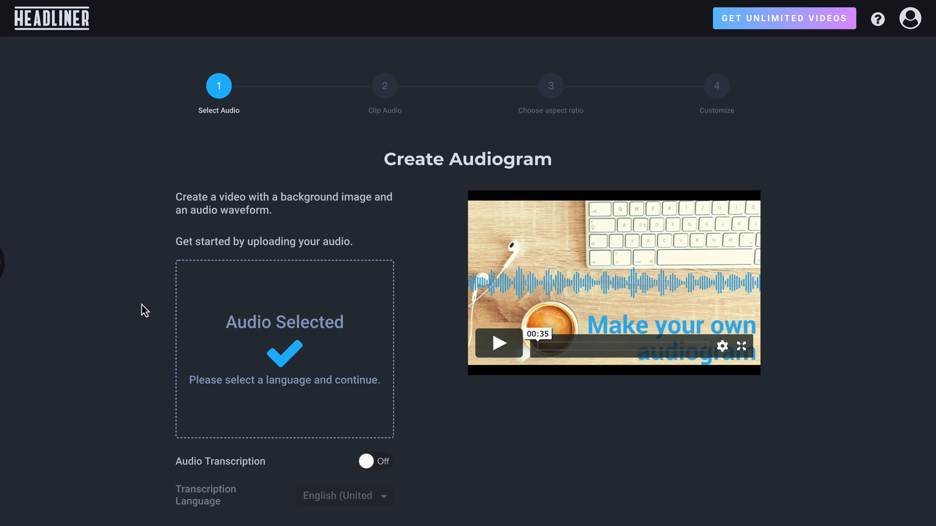
scroll(down, 3)
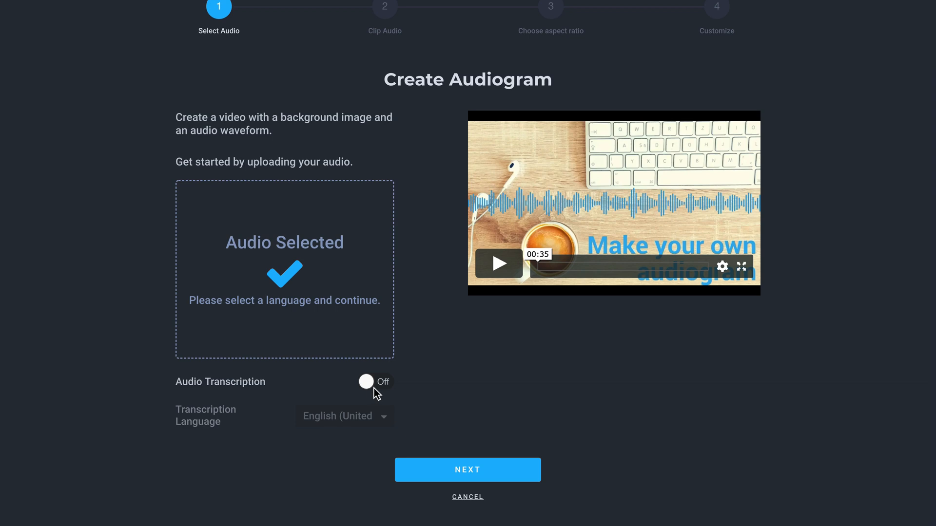
mouse_move(395, 396)
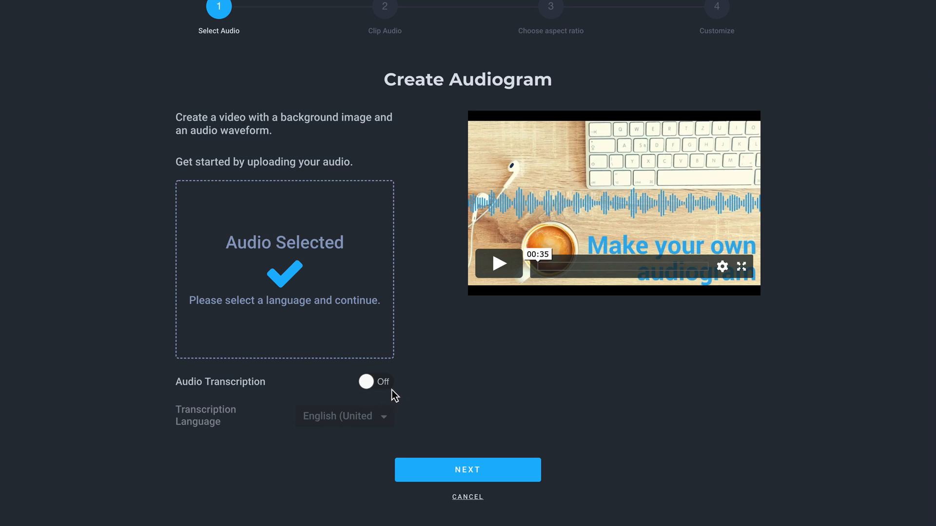
mouse_move(388, 396)
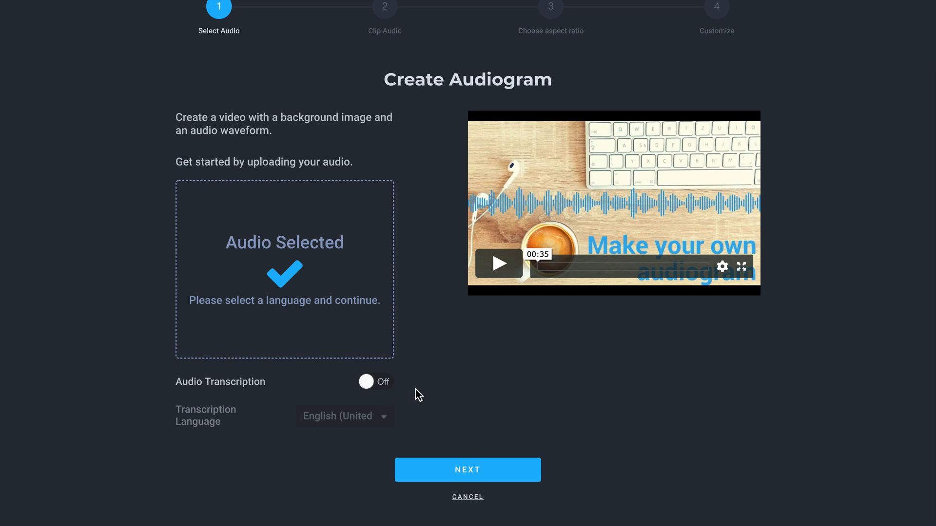
mouse_move(284, 420)
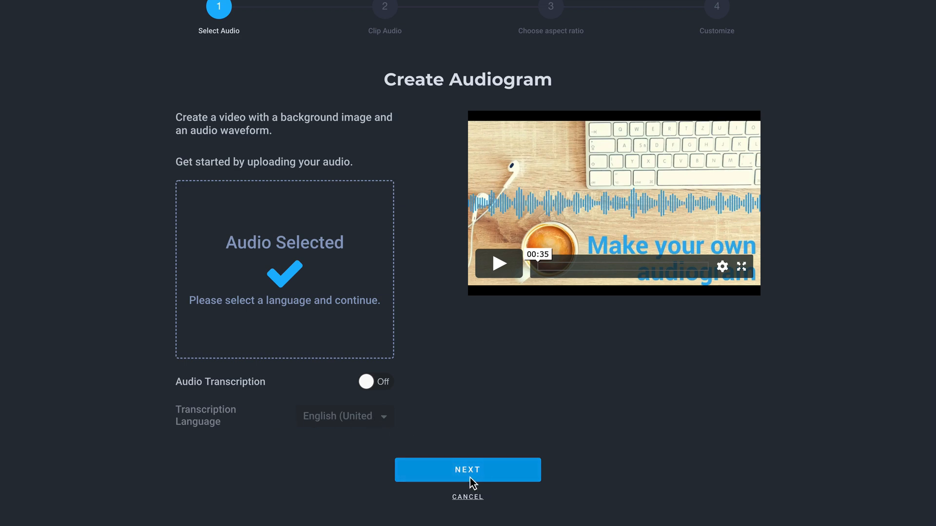
Trim the audio to a one-minute Instagram clip from 13:47.991 to 14:47.991.
click(468, 470)
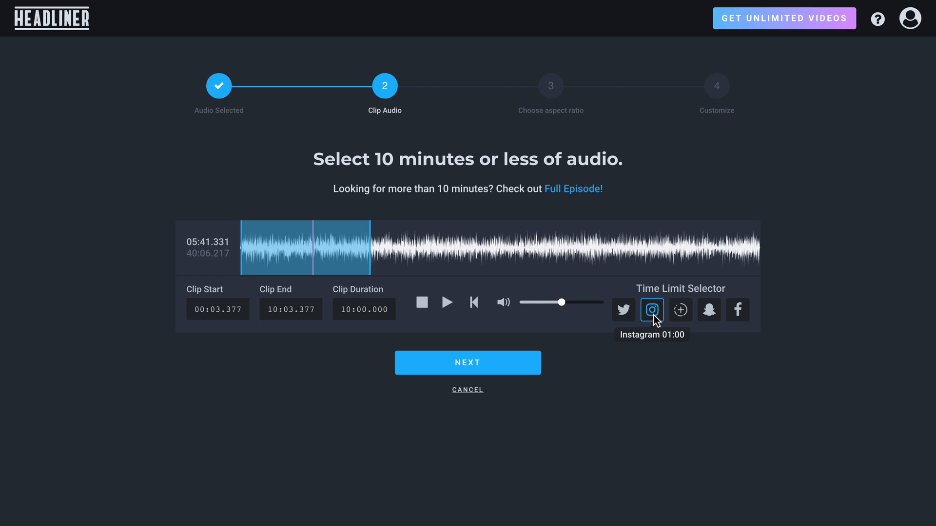
click(651, 310)
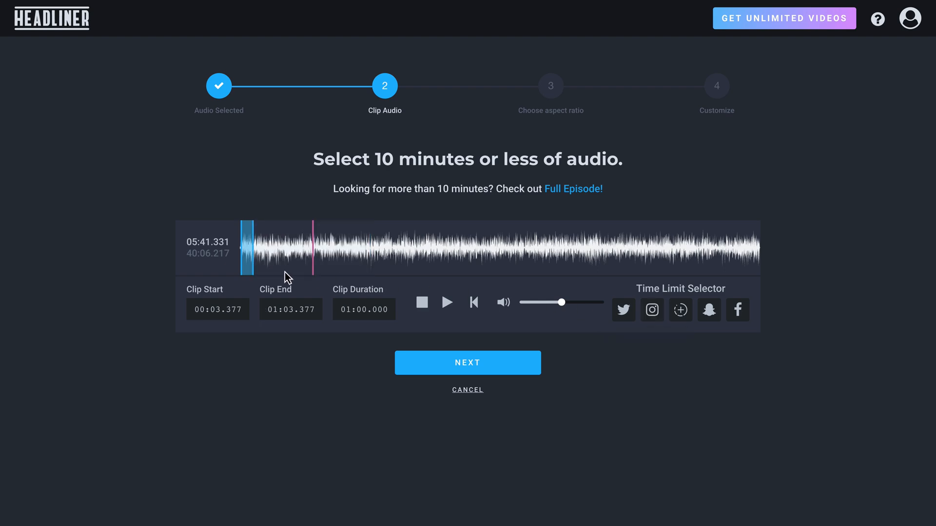
drag(244, 247, 410, 247)
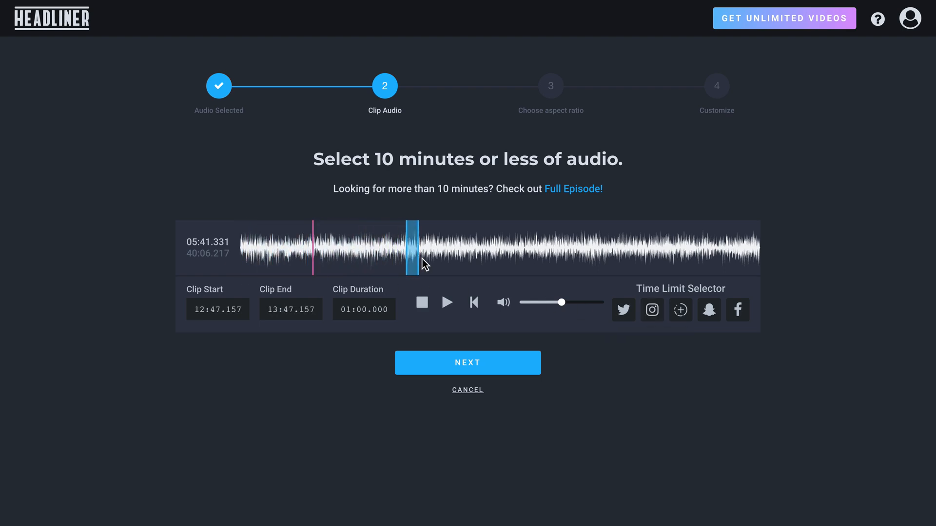
click(447, 303)
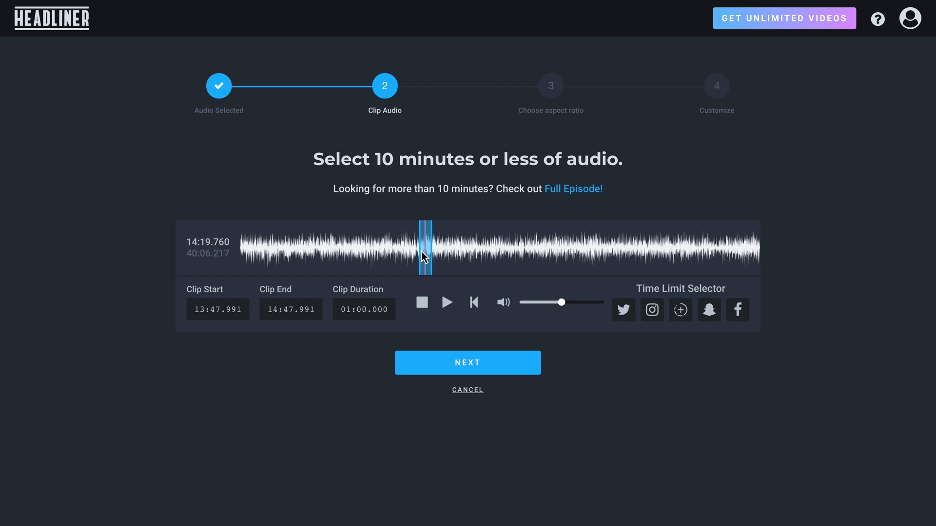
mouse_move(449, 349)
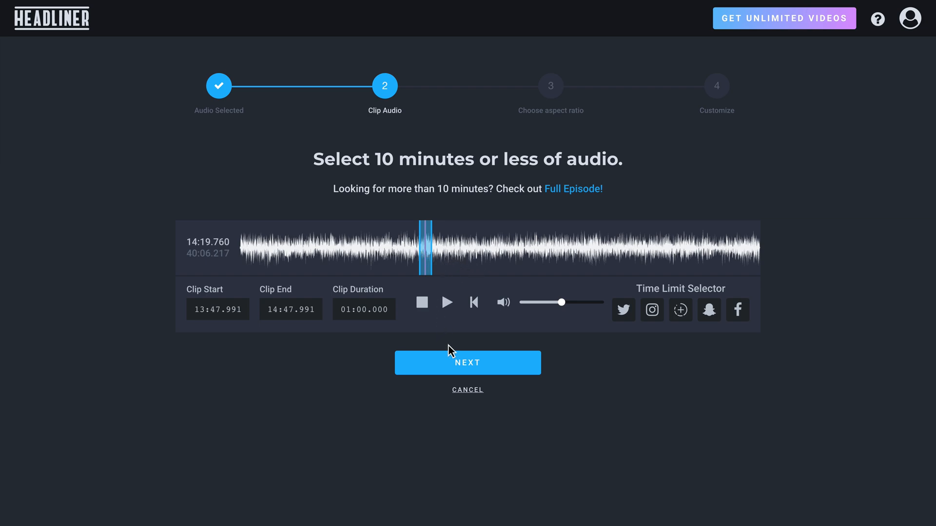
click(468, 362)
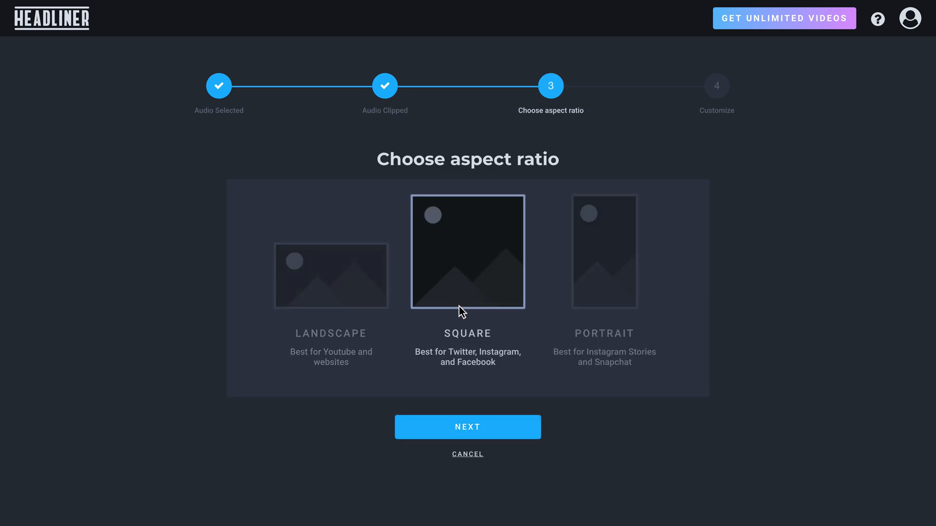
Choose Square format, set the wave type to Round Bars and position it at Bottom.
click(467, 427)
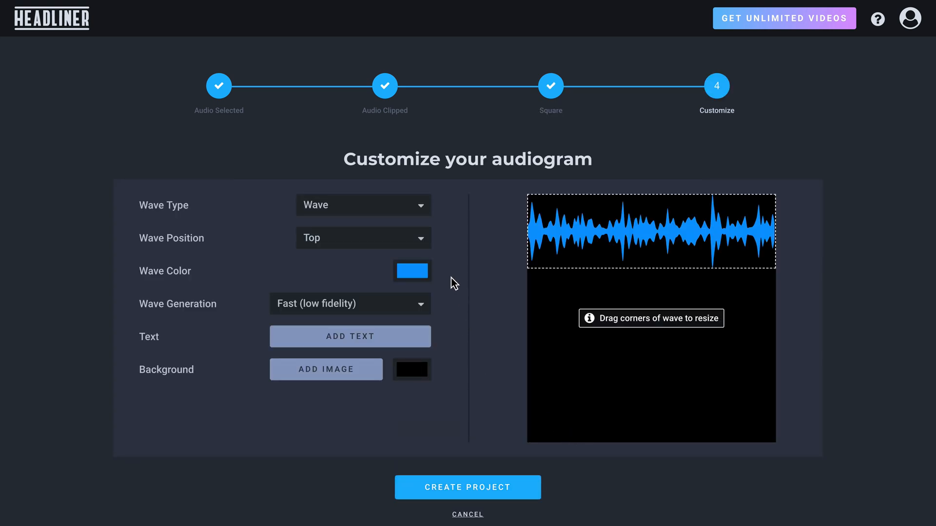
click(363, 205)
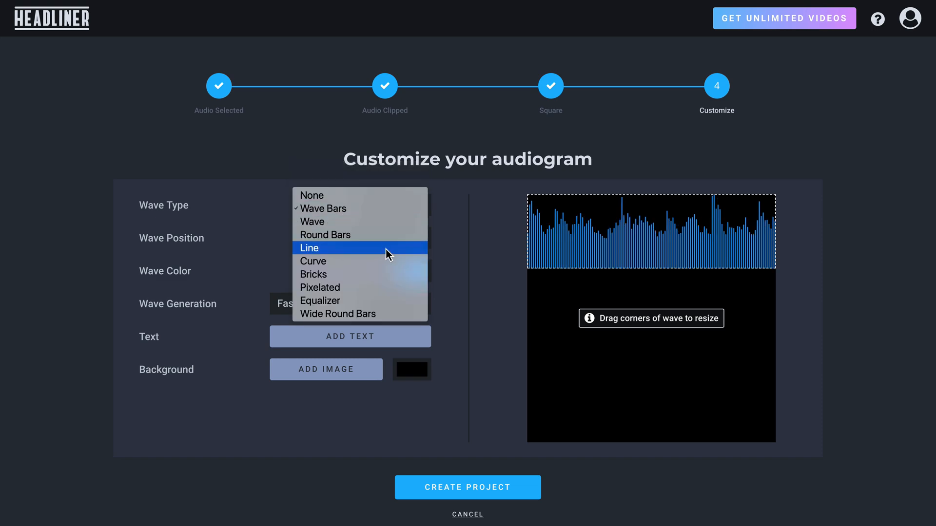
click(313, 261)
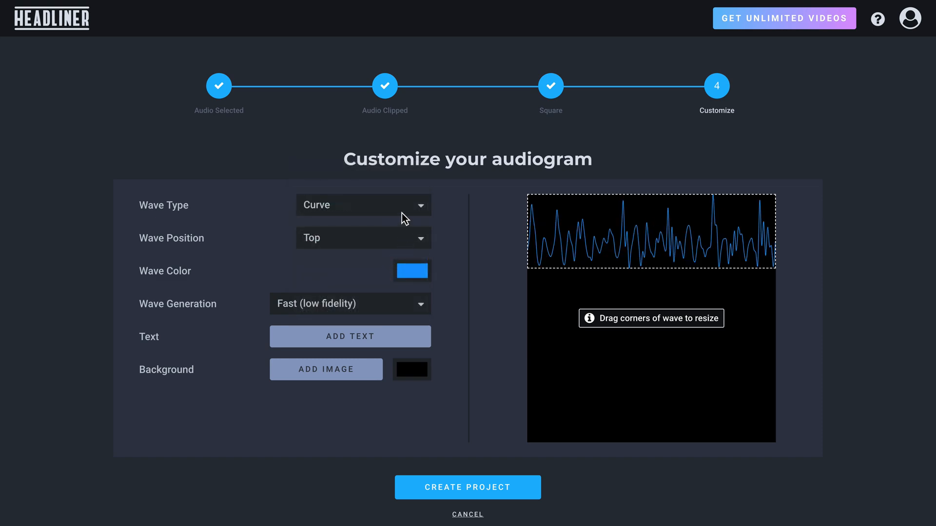
click(362, 205)
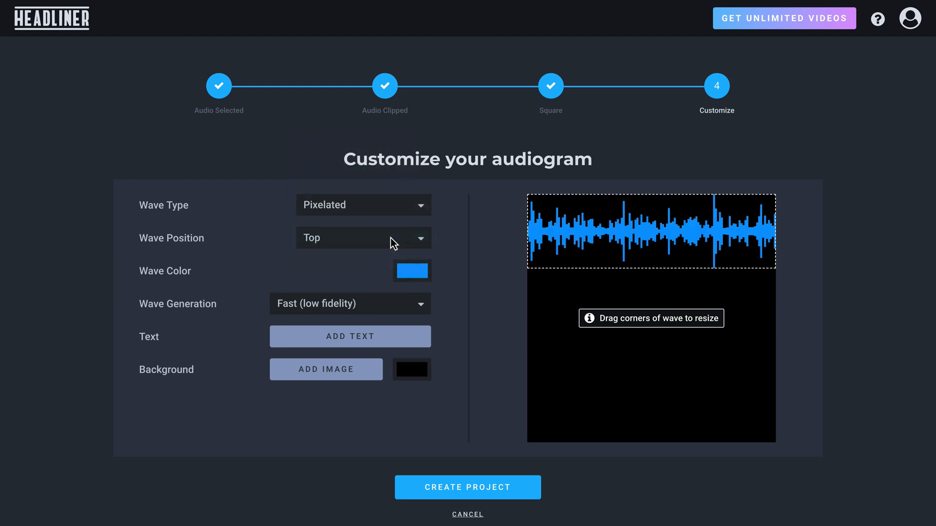
click(363, 204)
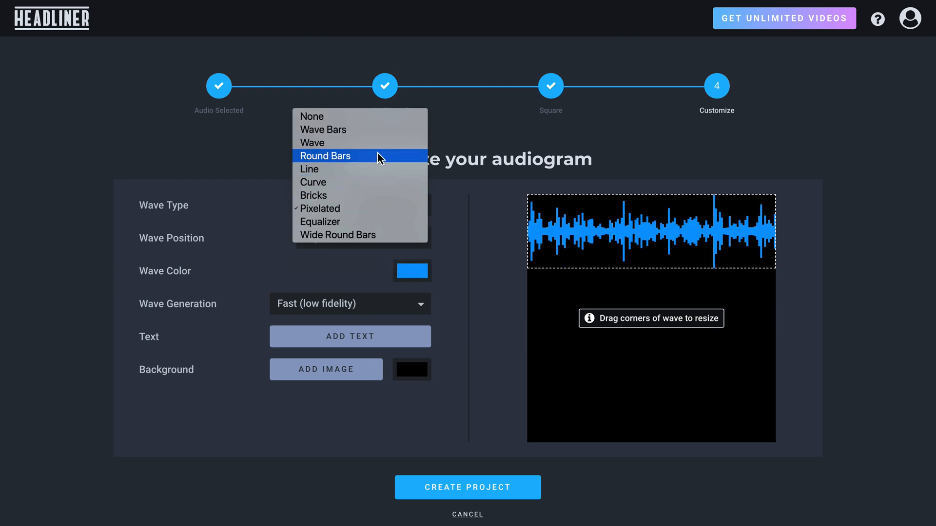
click(325, 155)
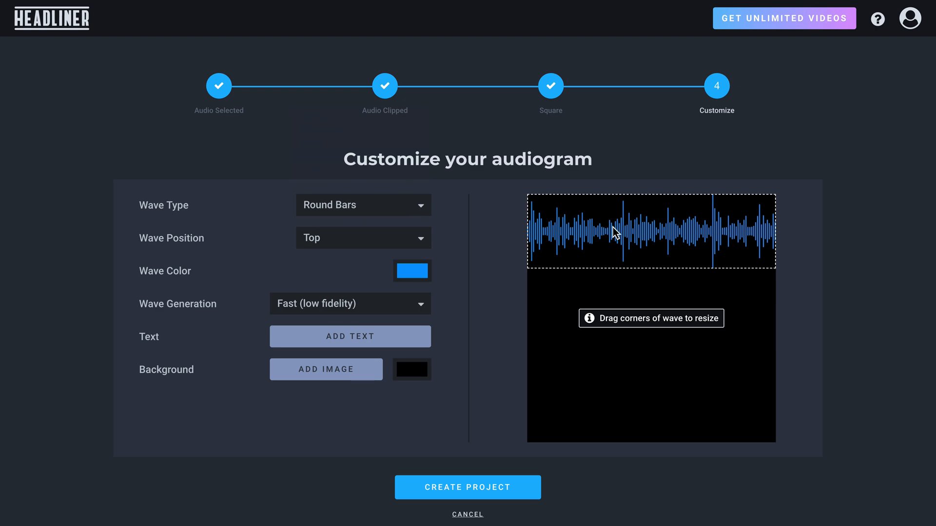
click(363, 238)
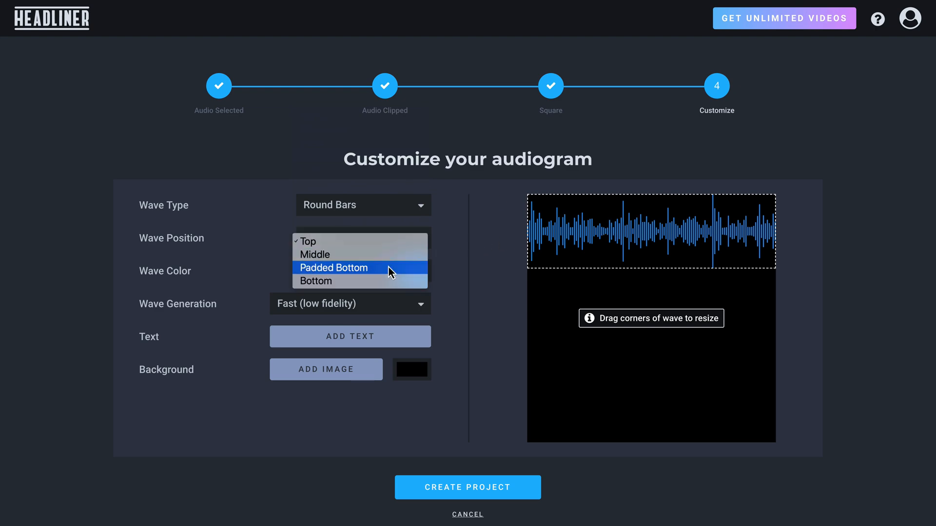
click(316, 281)
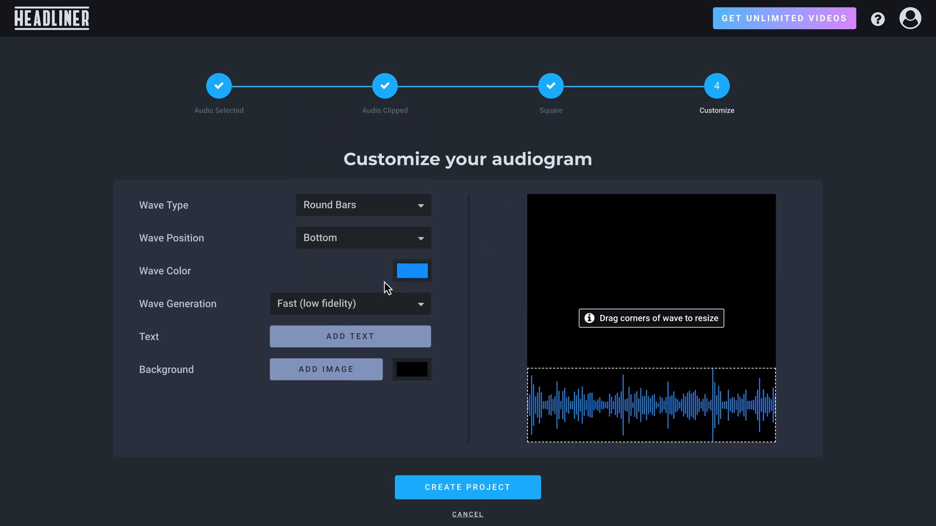
Make the waveform green and set wave generation to Fast (low fidelity).
click(411, 271)
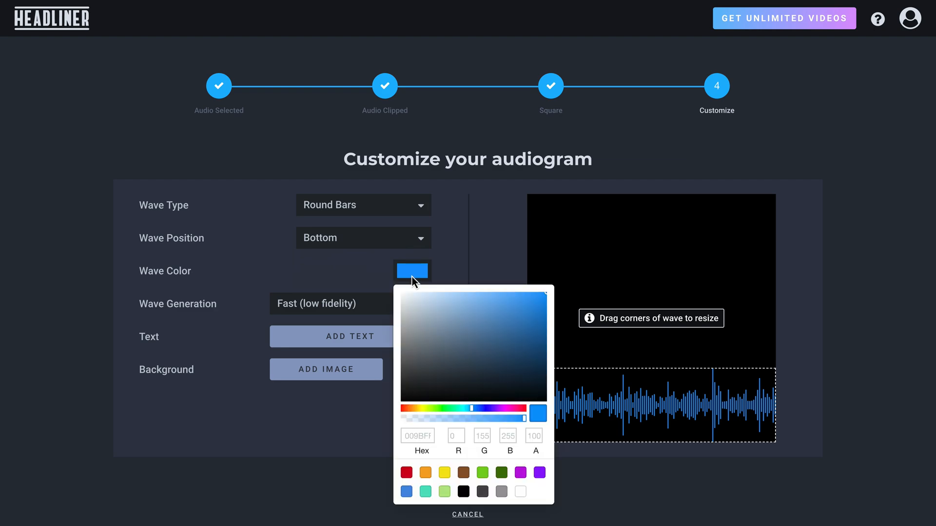
click(481, 472)
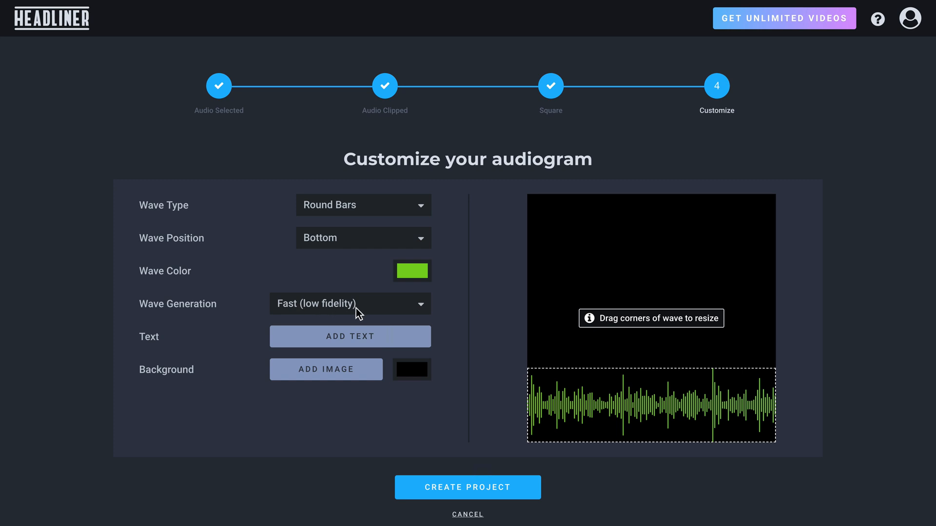
click(349, 304)
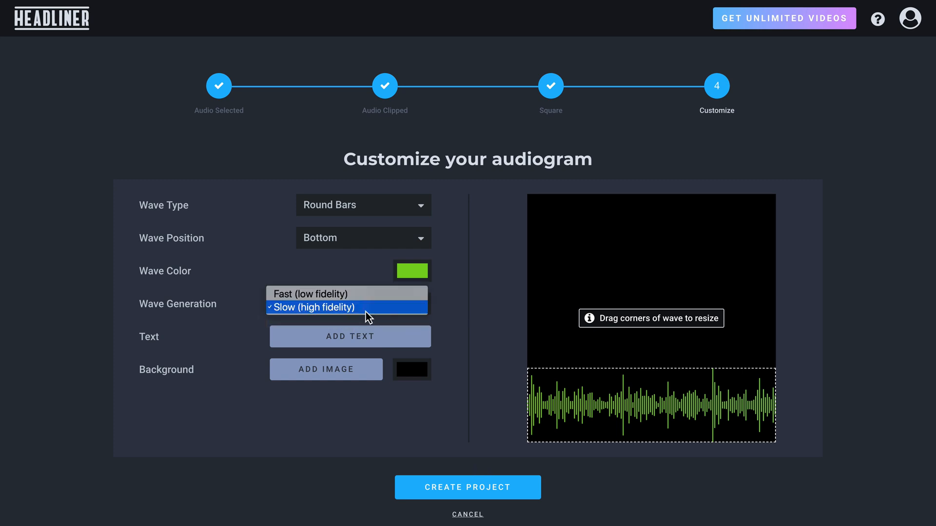
click(310, 293)
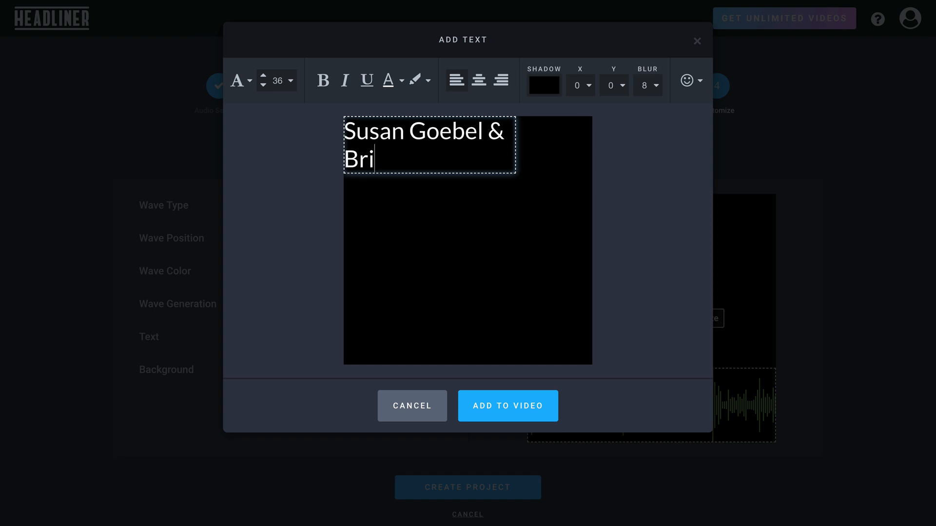
Center-align the two-line episode title, move it to the square's middle, and add it.
click(290, 80)
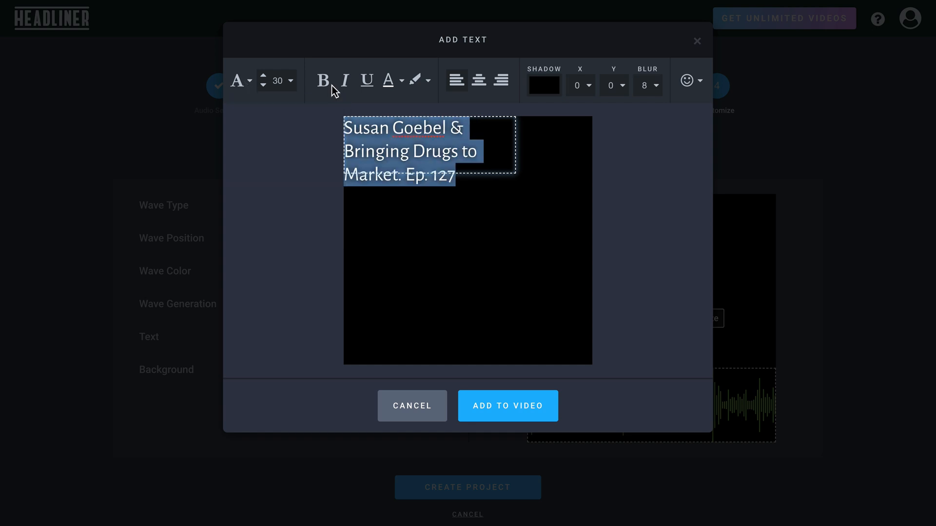
click(478, 80)
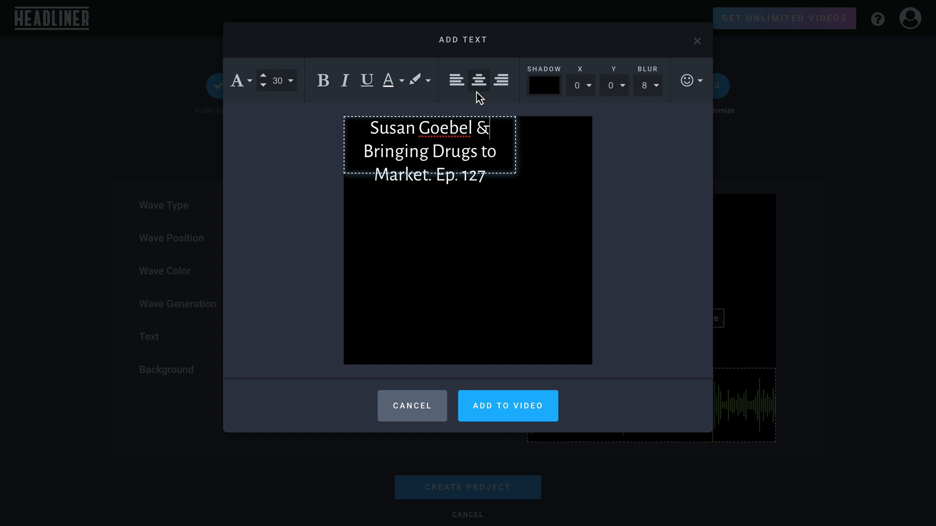
drag(429, 144, 495, 158)
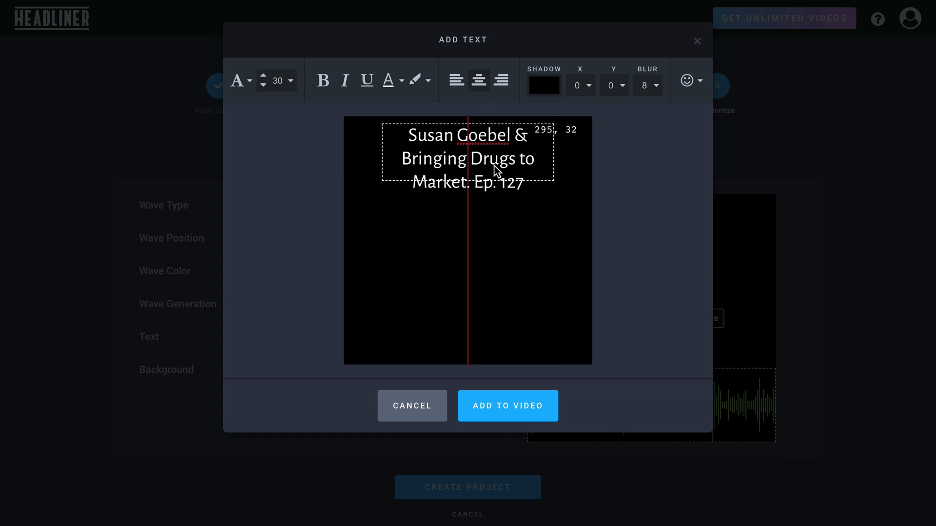
drag(496, 151, 496, 240)
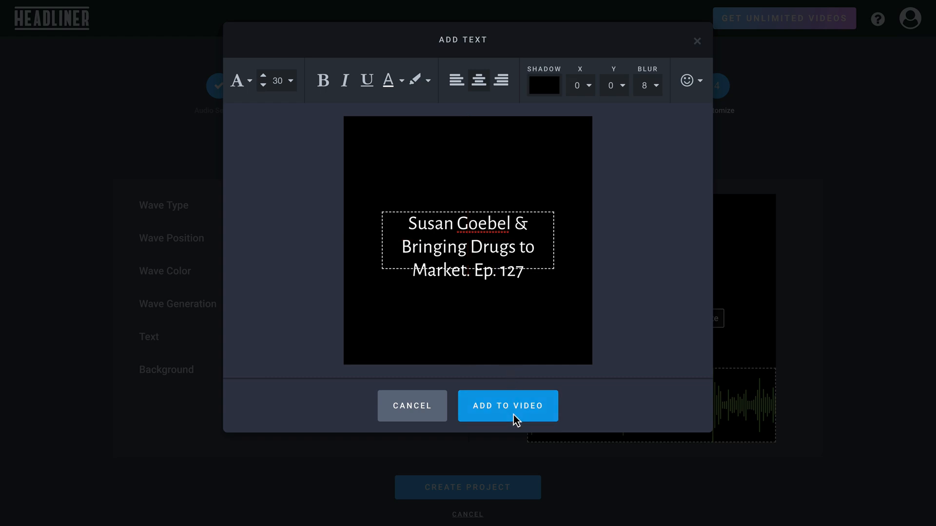
click(507, 406)
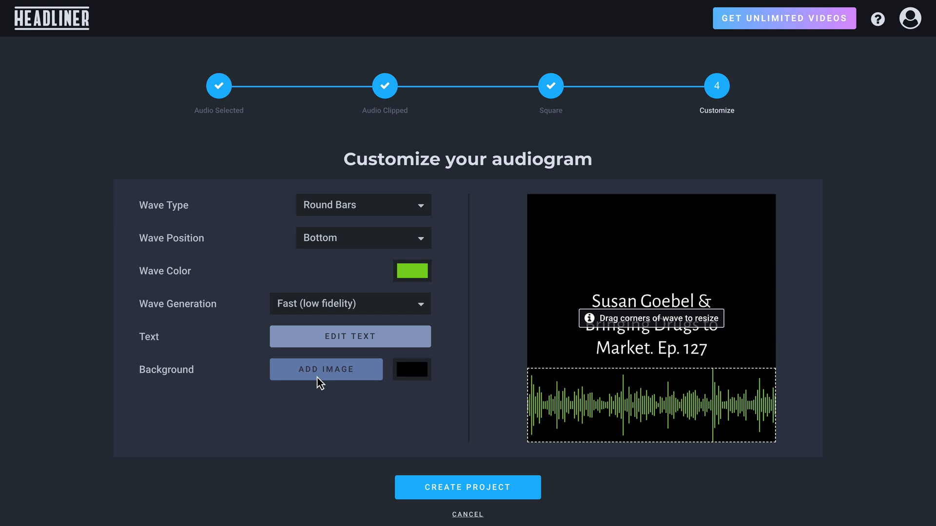
Upload the gloved-hand lab photo, crop it square, and use it as the background.
click(326, 369)
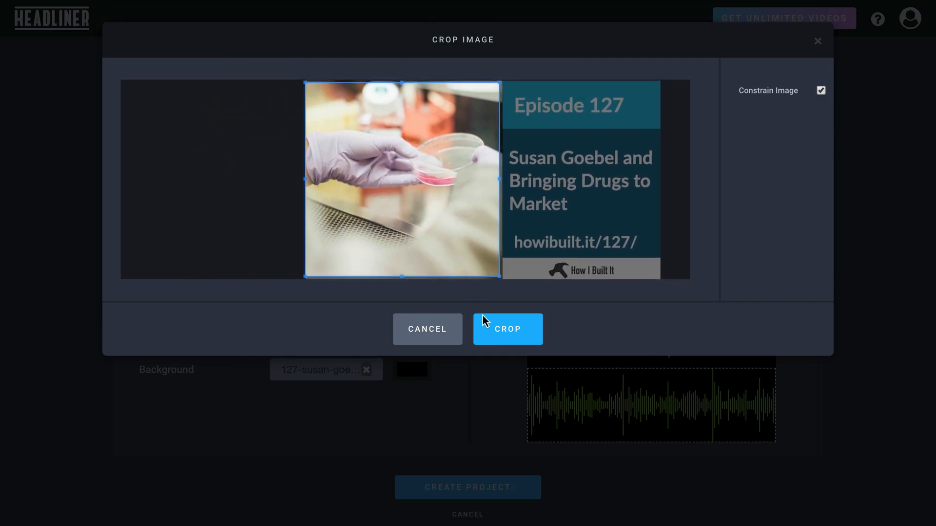
click(507, 329)
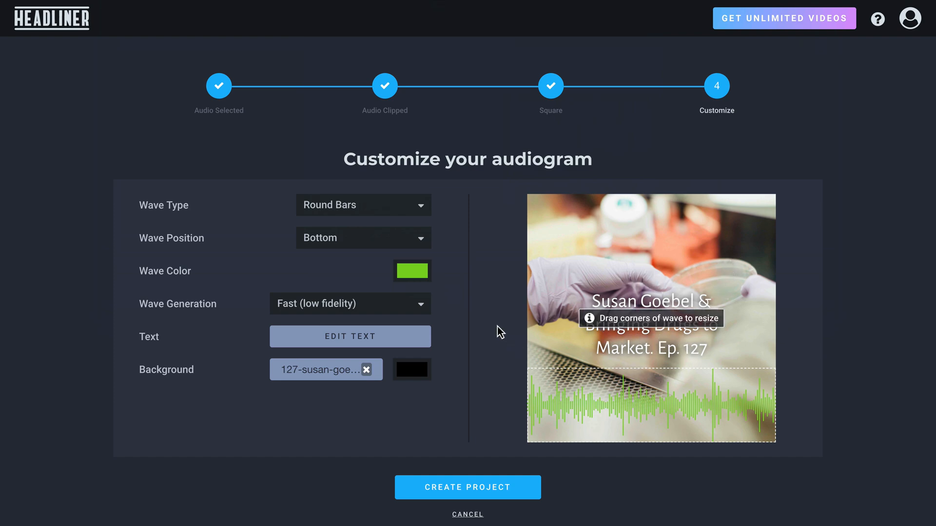
Try red and black for the waveform, then settle on the purple preset.
click(412, 271)
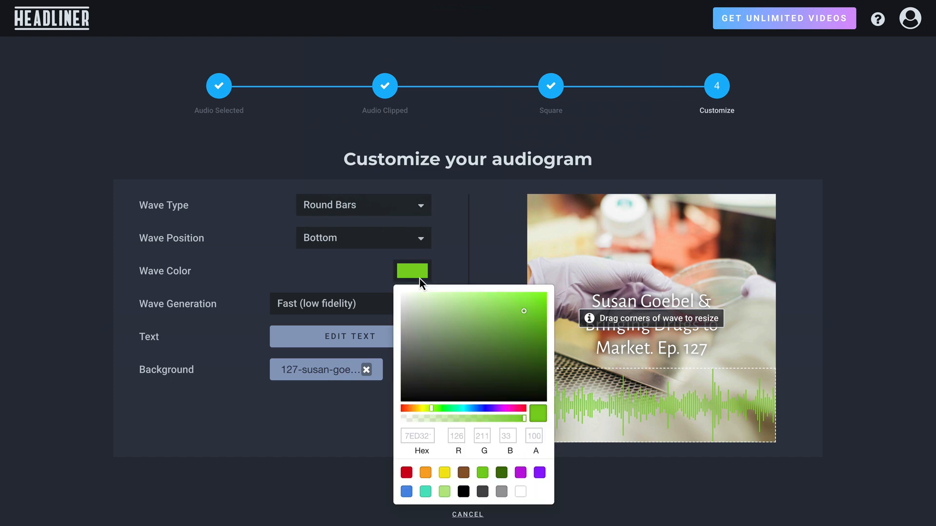
click(405, 473)
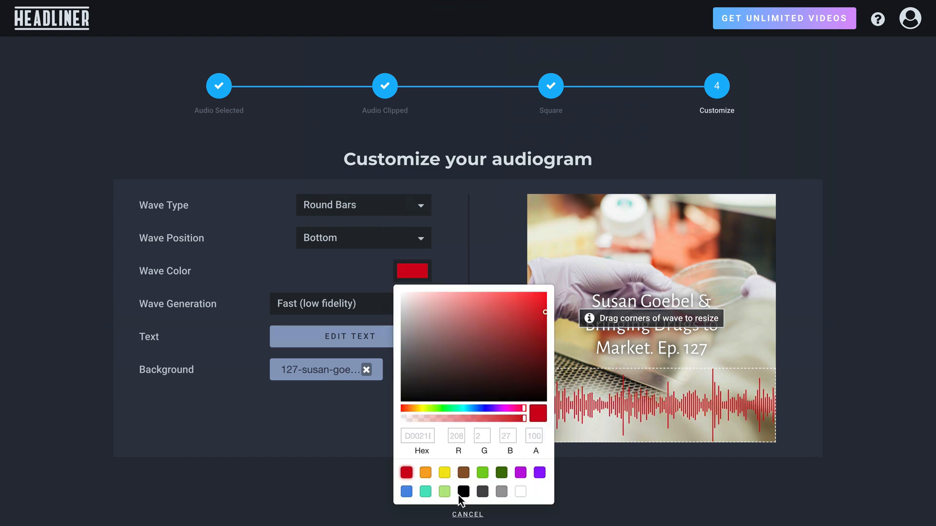
click(463, 492)
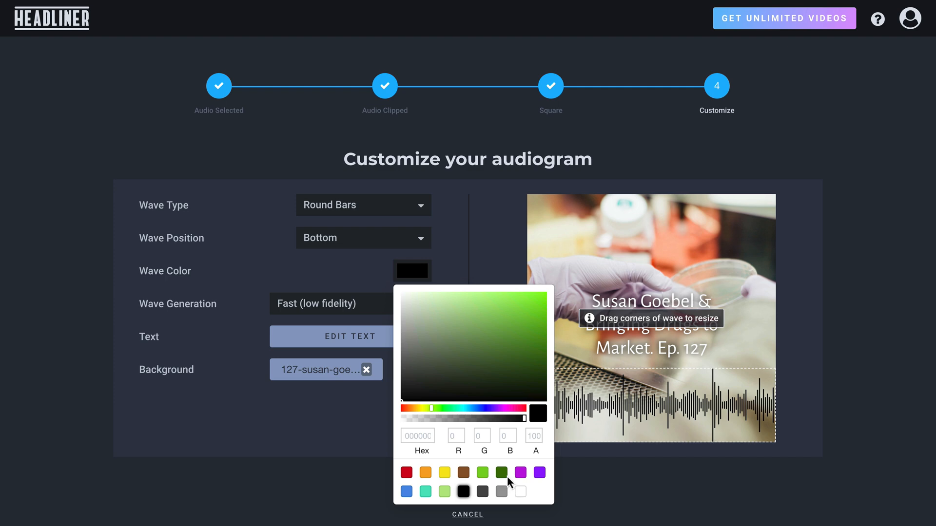
click(537, 473)
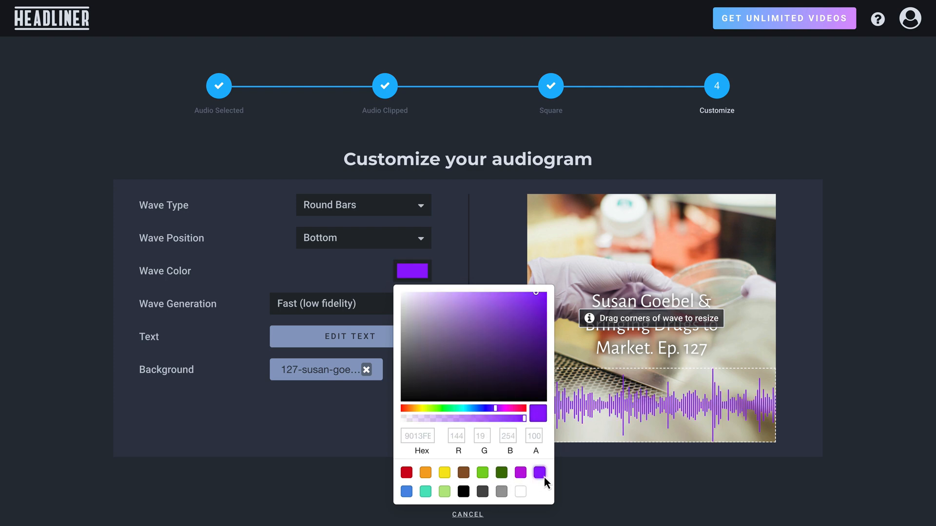
mouse_move(420, 497)
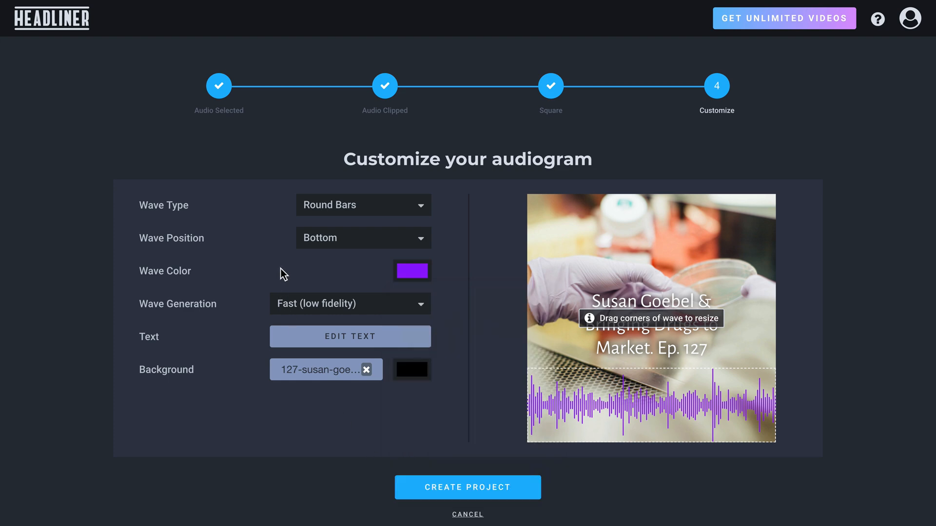
mouse_move(622, 351)
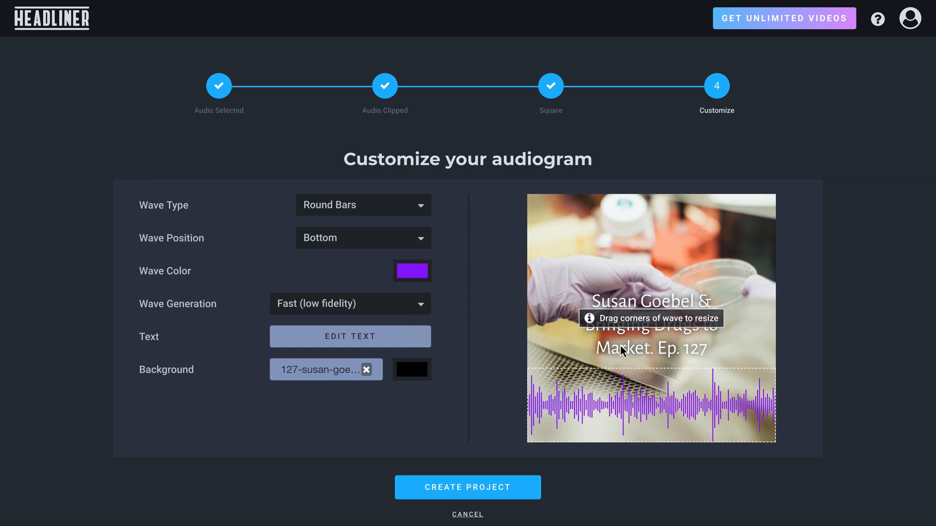
click(350, 337)
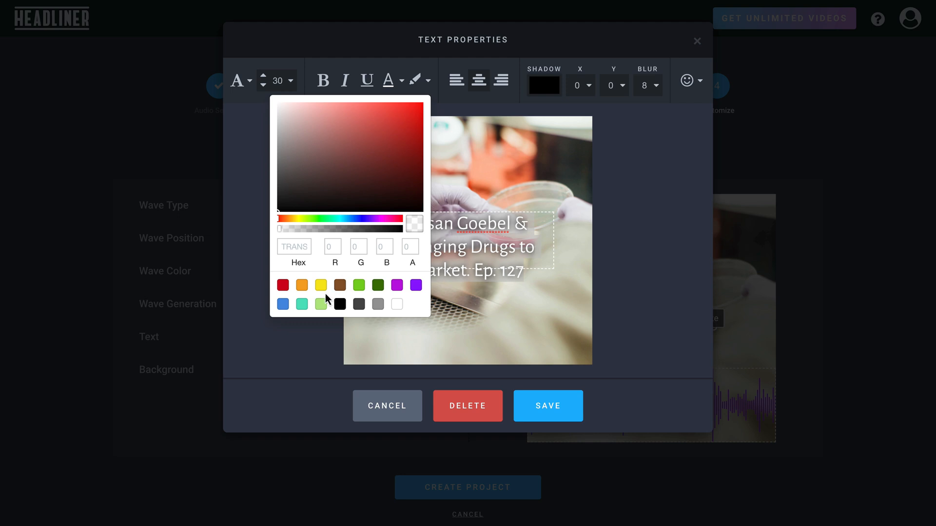
Highlight the episode title text in purple and save the change.
click(322, 284)
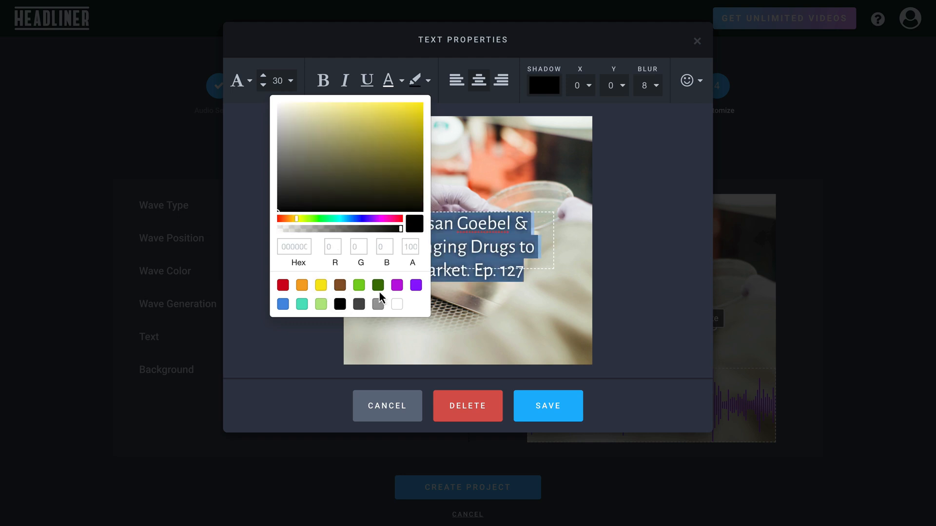
click(415, 285)
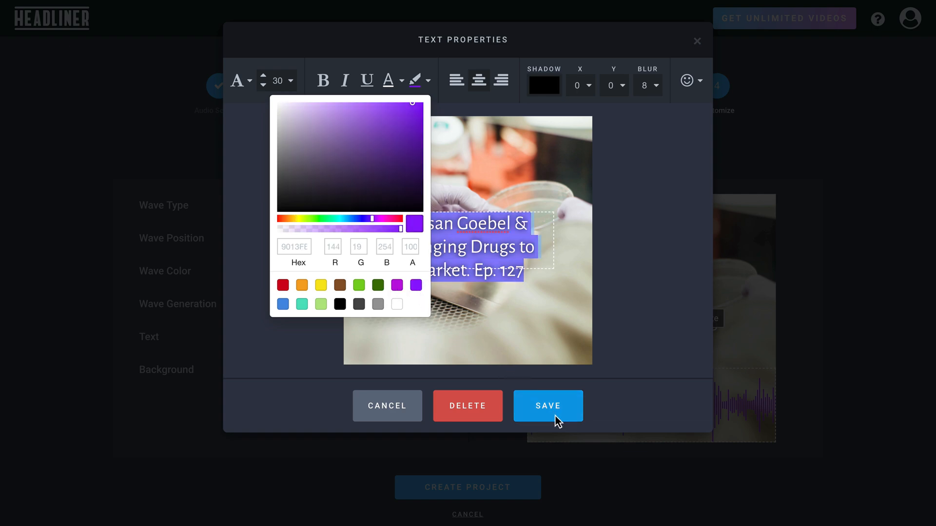
click(547, 406)
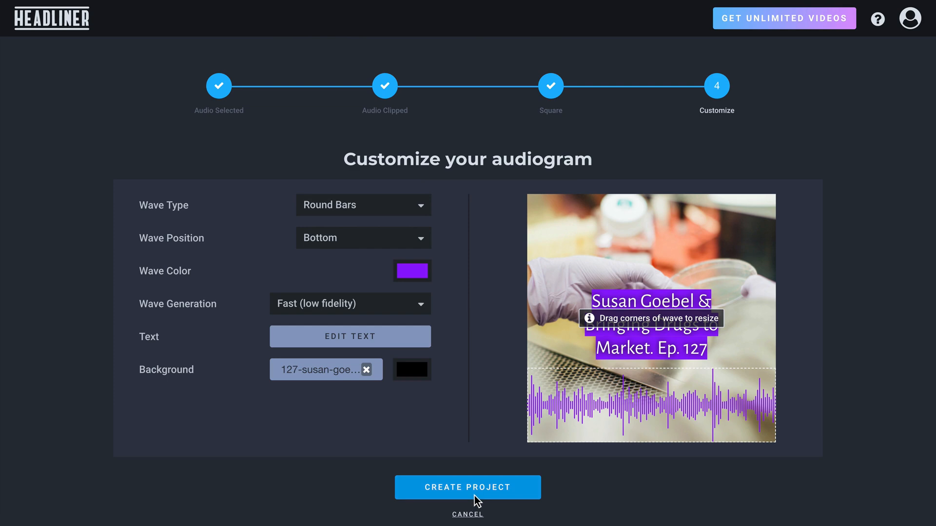
mouse_move(675, 334)
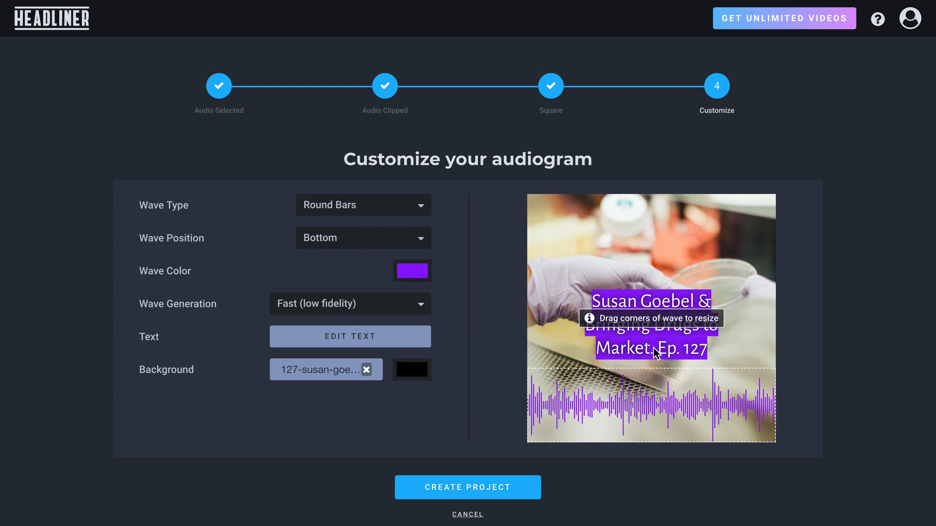
Create the project, then view its Media and Style tabs.
click(467, 487)
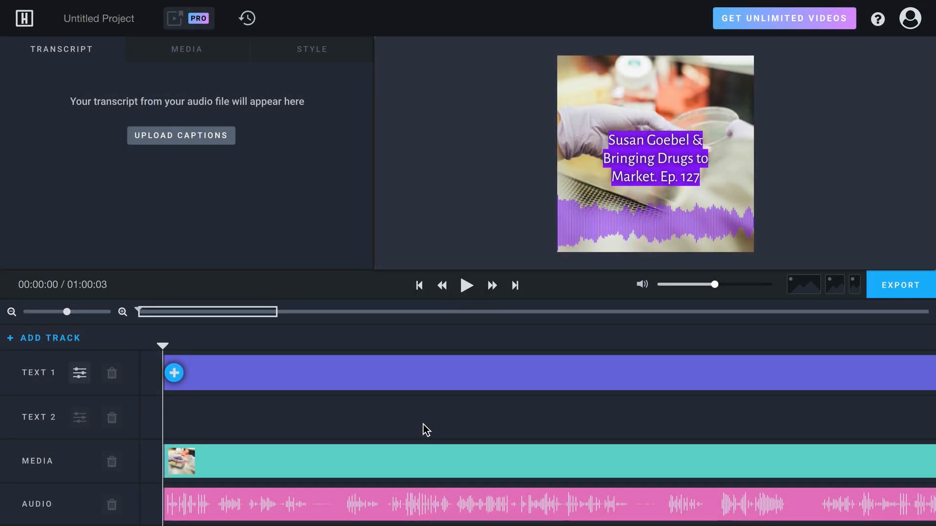
mouse_move(732, 269)
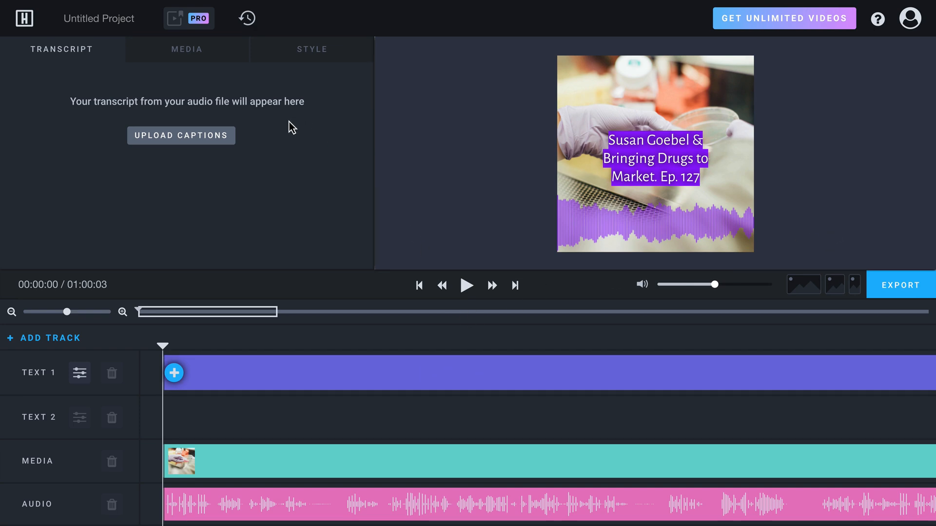
click(186, 49)
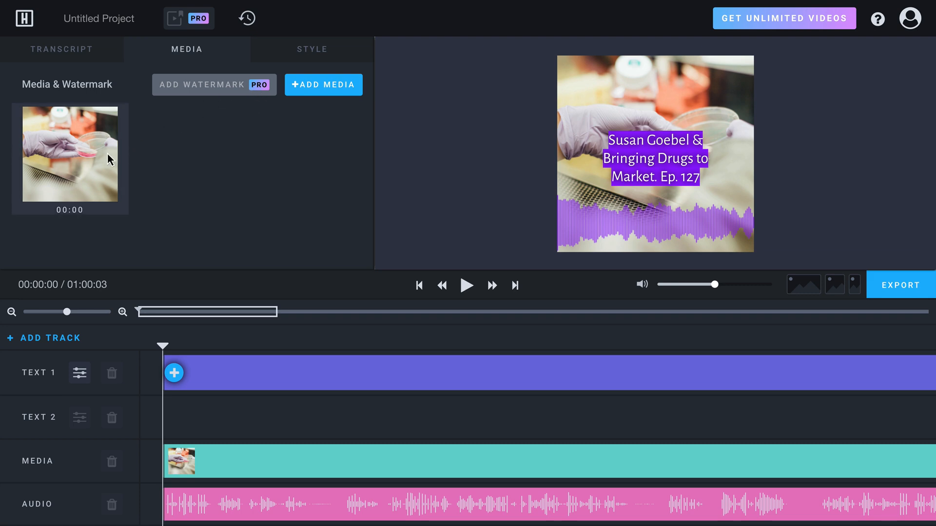
click(312, 49)
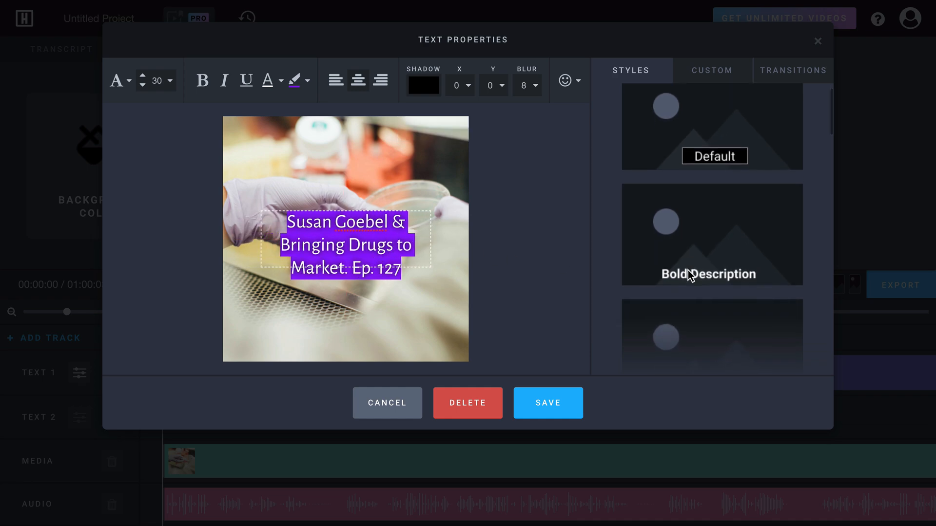
Save the round-bar, bottom-positioned purple waveform settings in Audio Properties.
scroll(down, 3)
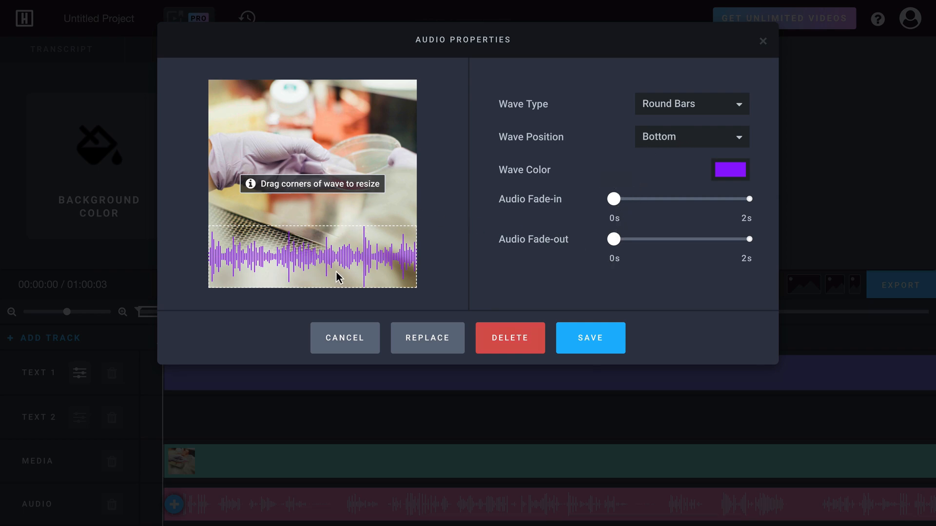
click(589, 338)
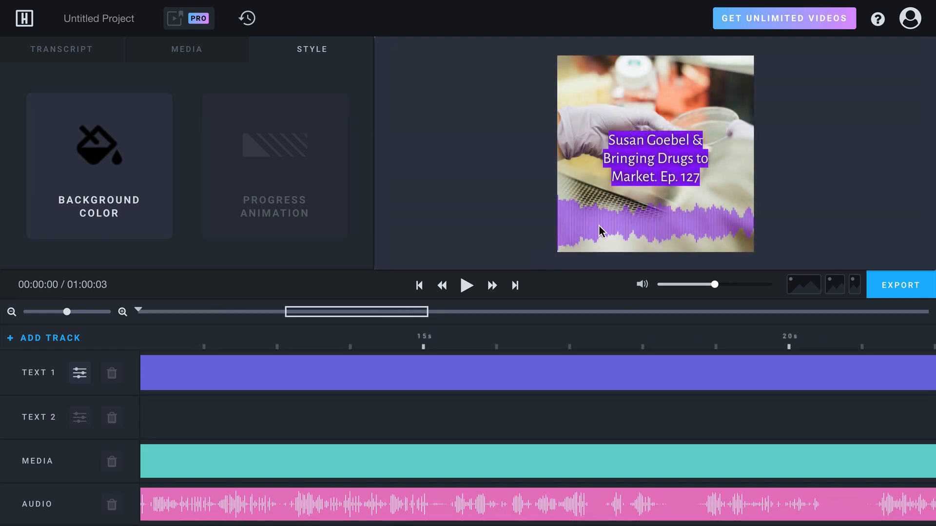
mouse_move(468, 285)
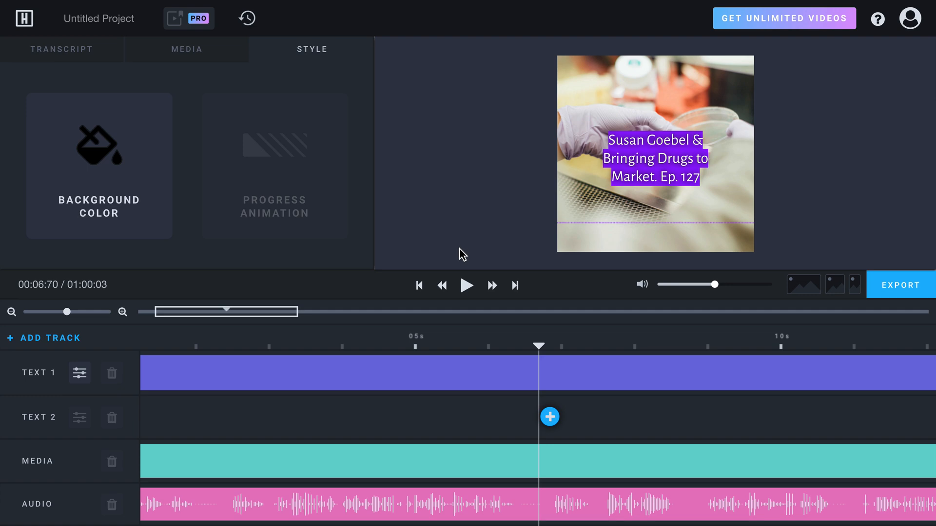
mouse_move(125, 413)
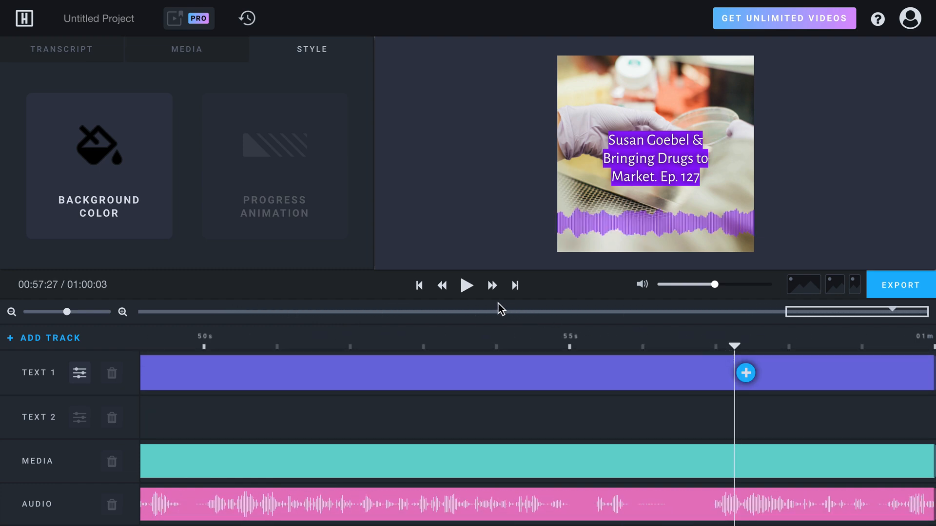
Preview the ending, drag the audio clip's end to about 59 seconds, and replay it.
click(467, 285)
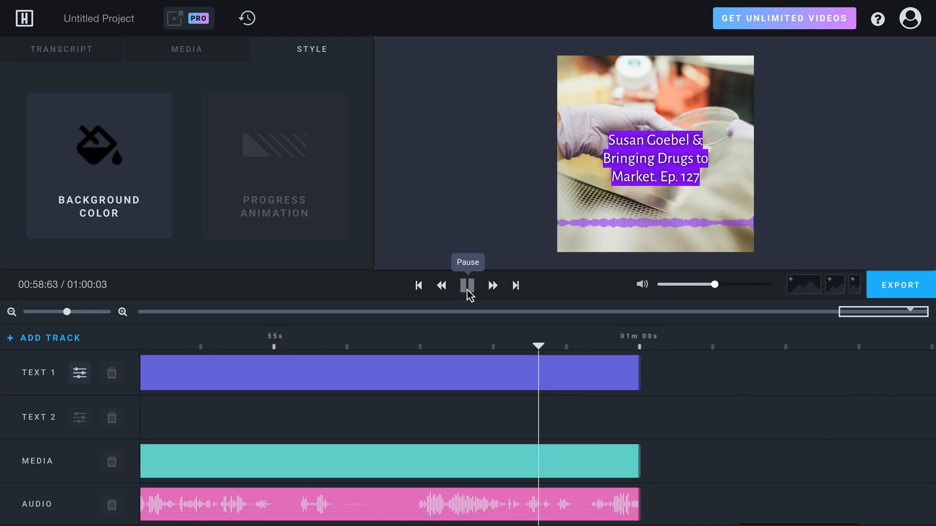
click(468, 285)
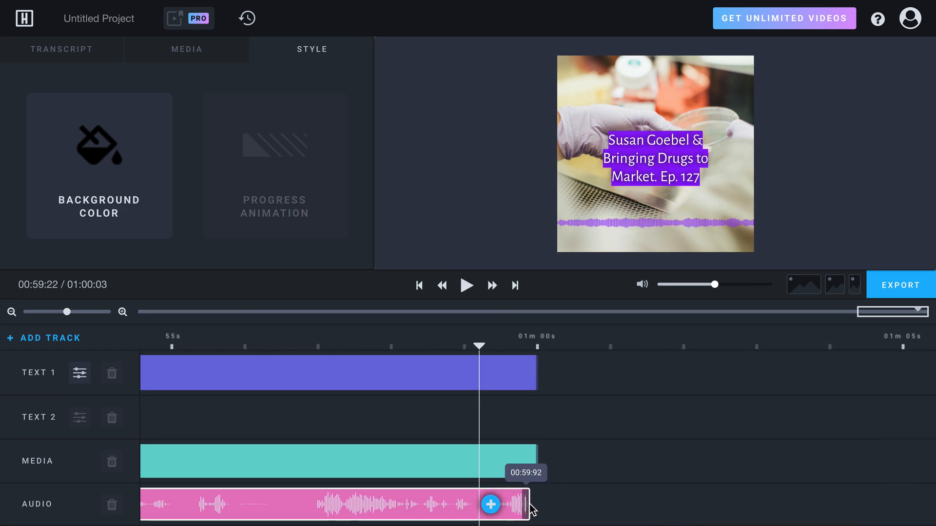
drag(526, 505, 489, 505)
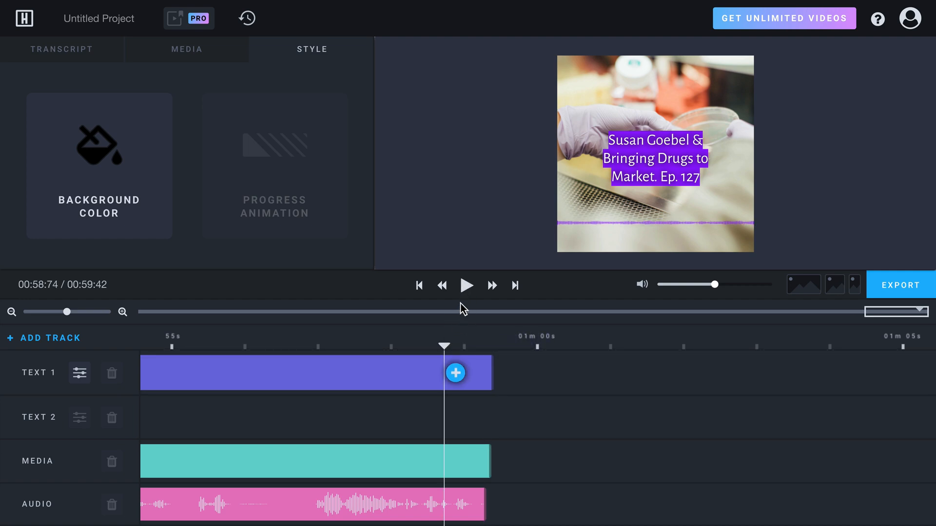
click(466, 285)
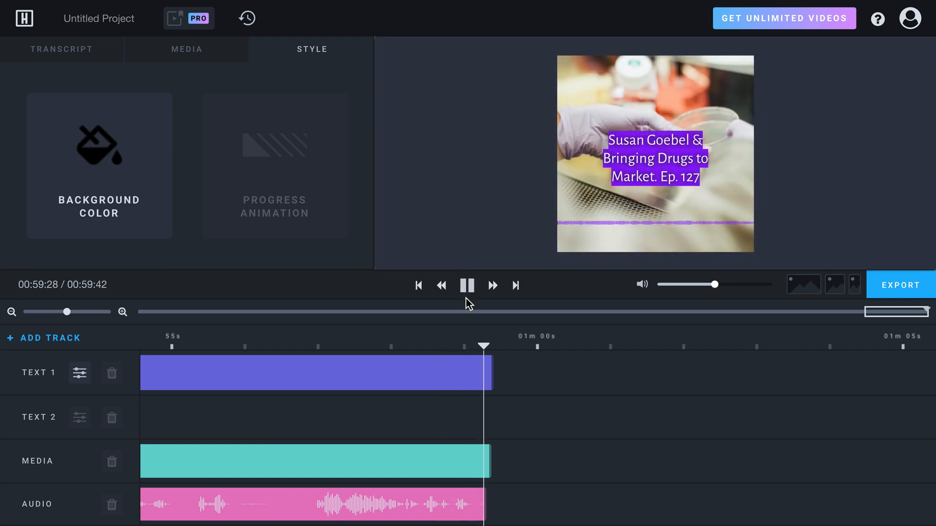
click(467, 285)
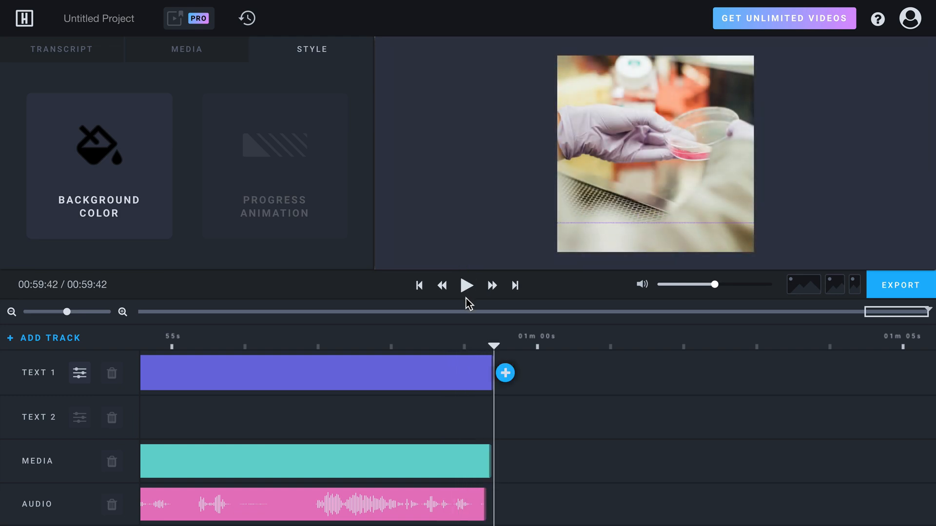
mouse_move(410, 311)
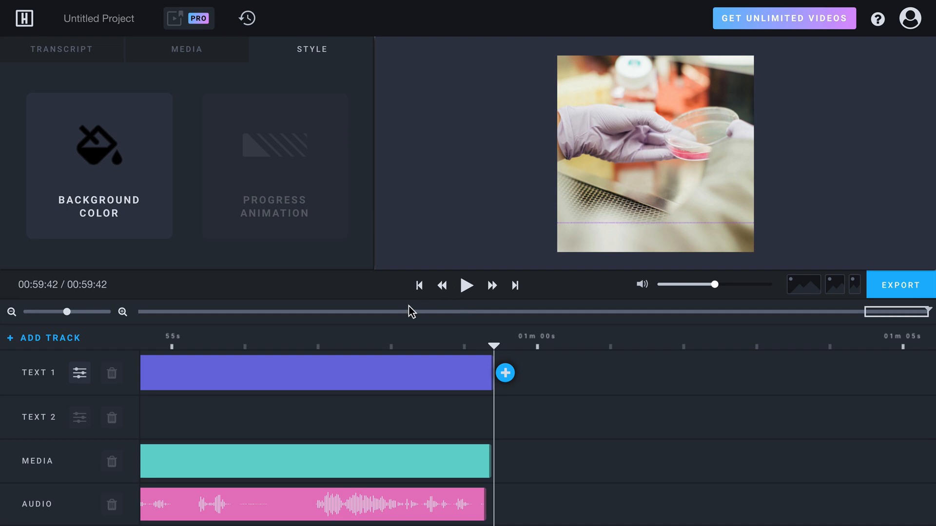
Export the video at High quality in square size.
click(900, 285)
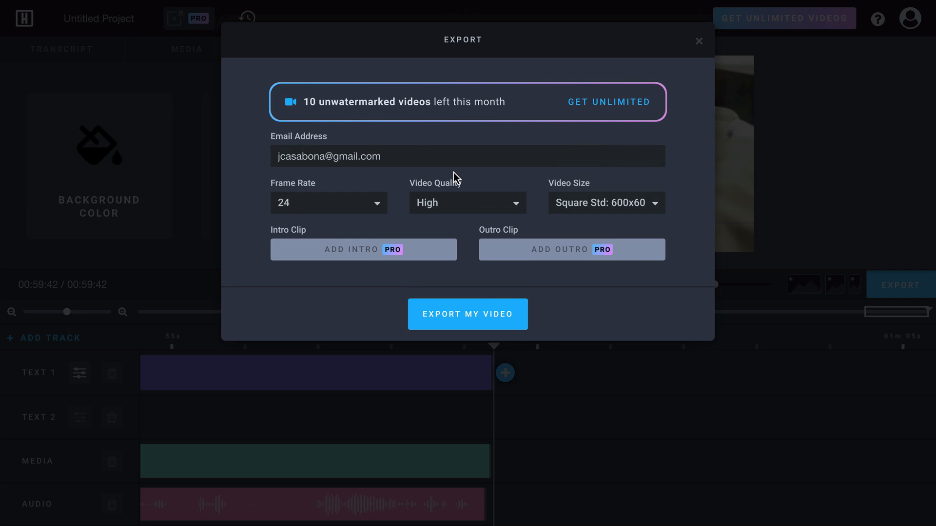
mouse_move(380, 189)
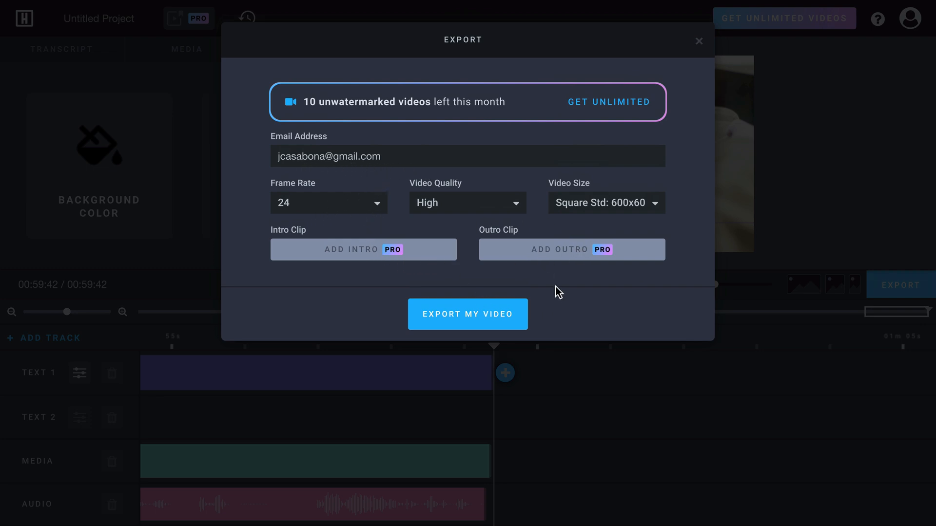
mouse_move(494, 178)
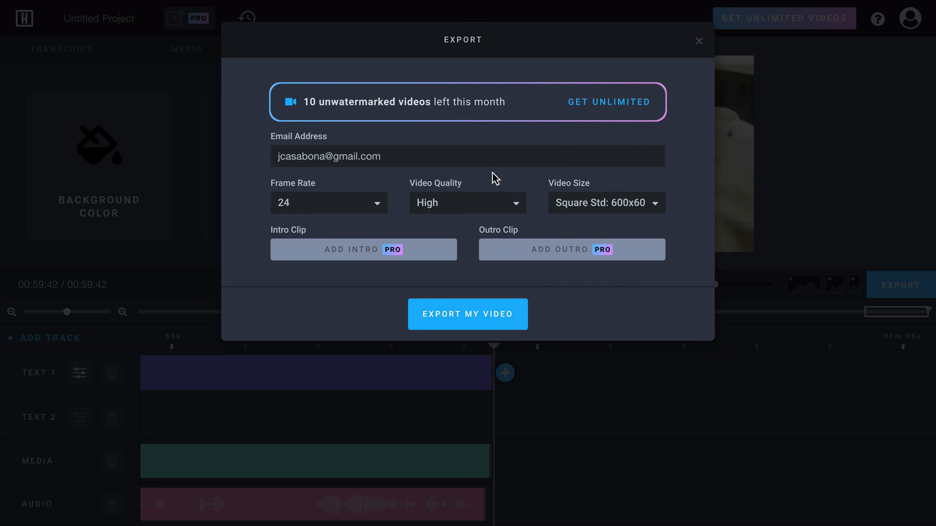
mouse_move(398, 124)
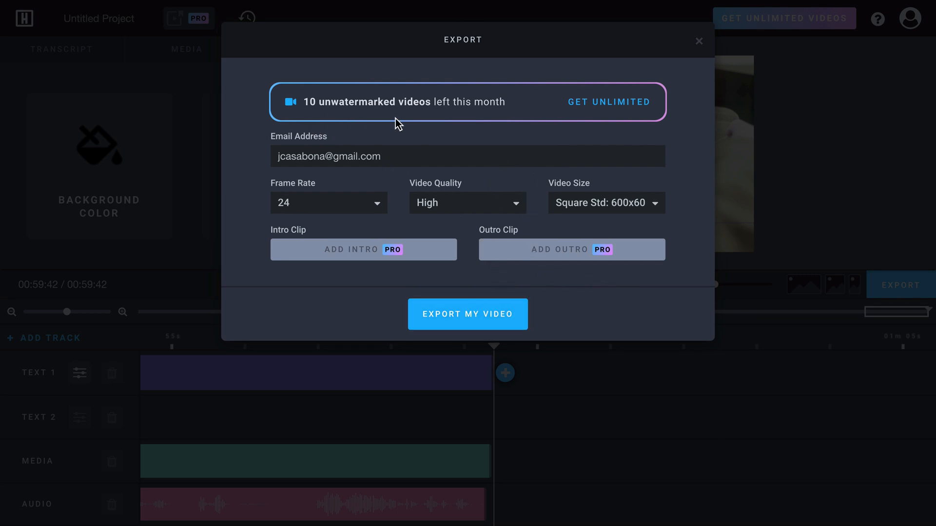
mouse_move(491, 309)
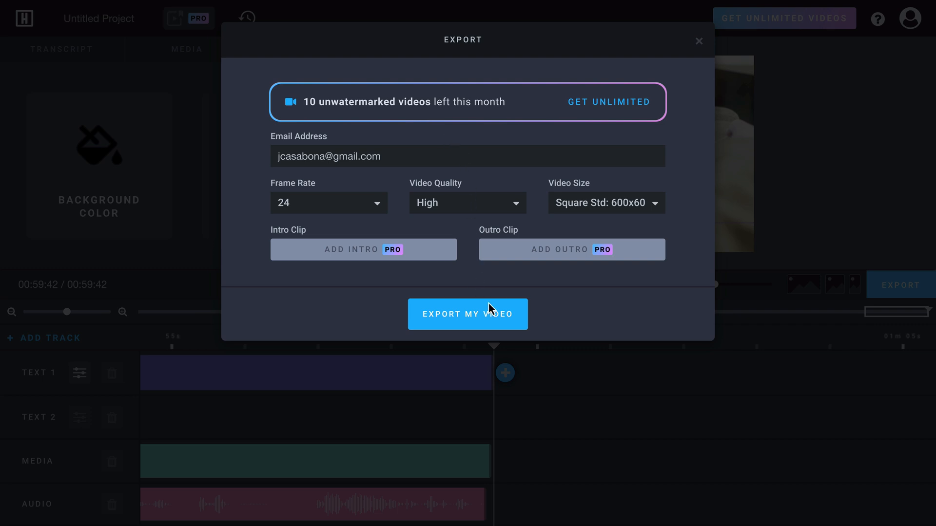
click(467, 313)
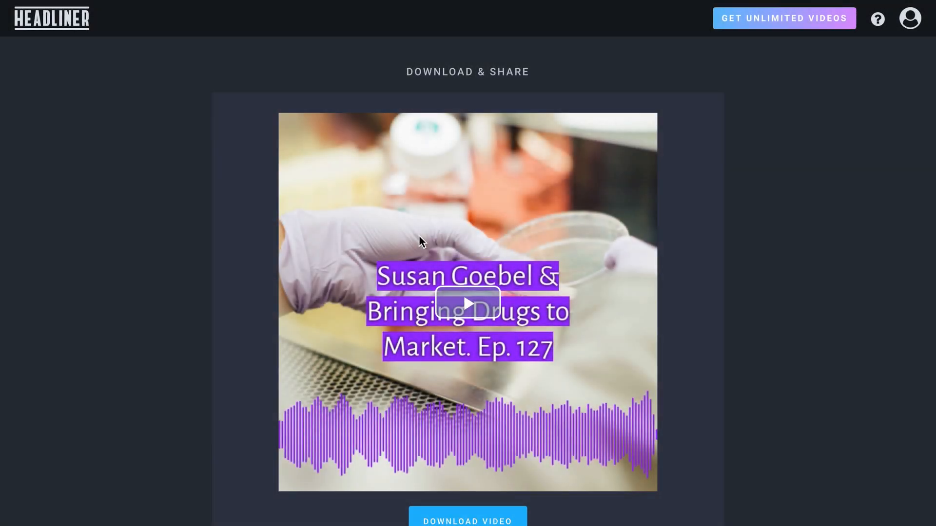
mouse_move(207, 223)
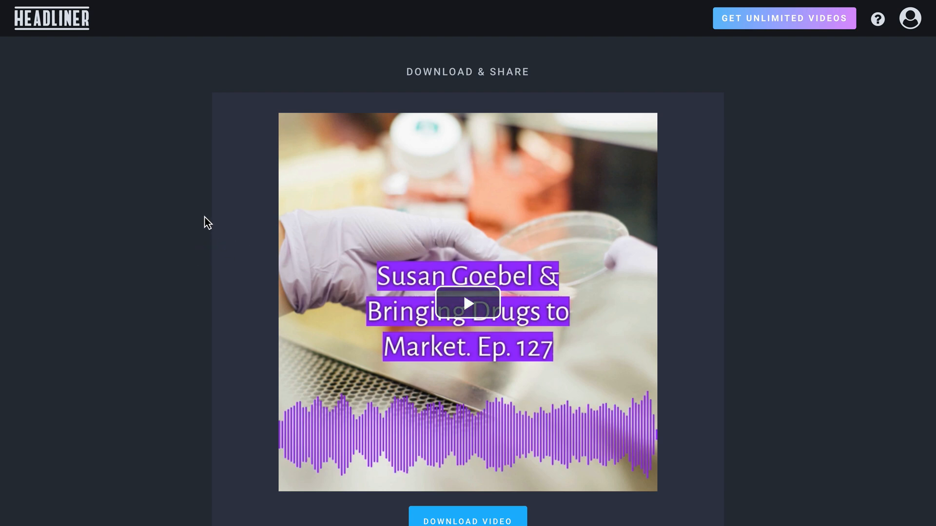
scroll(down, 3)
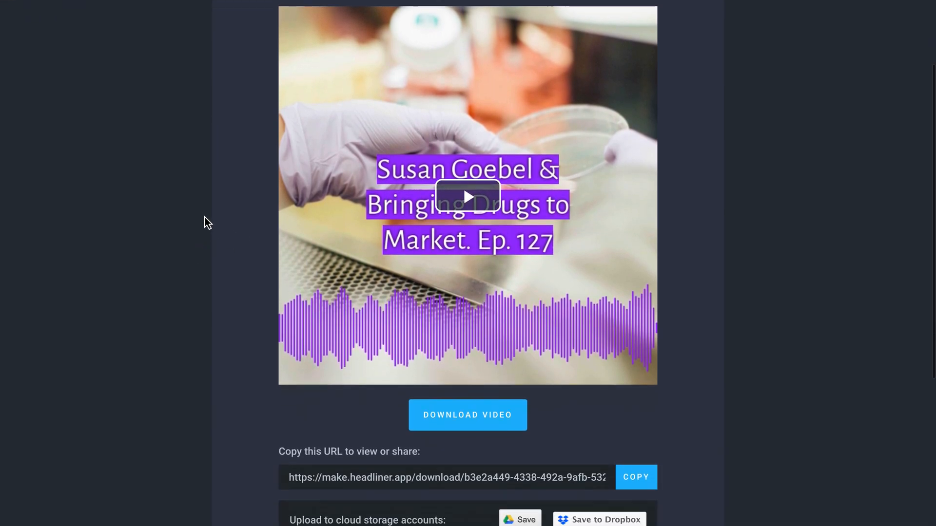
scroll(down, 3)
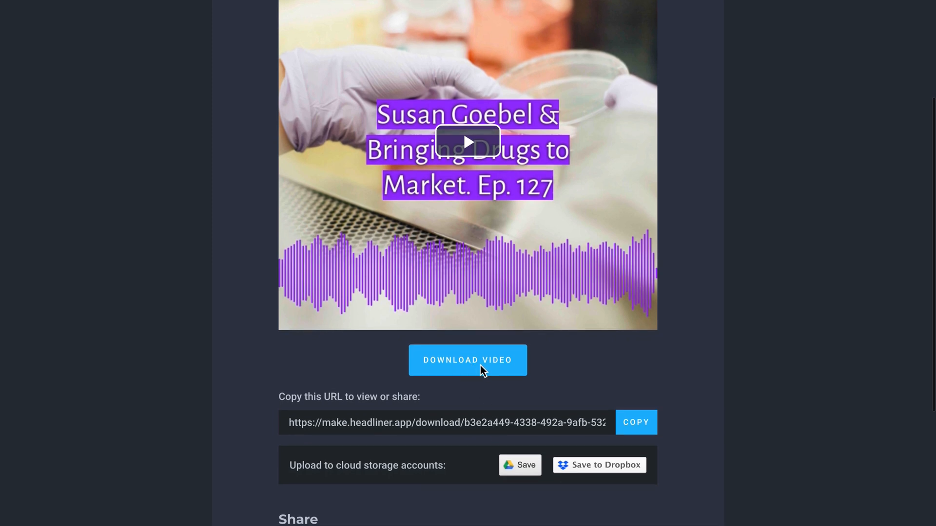
mouse_move(366, 441)
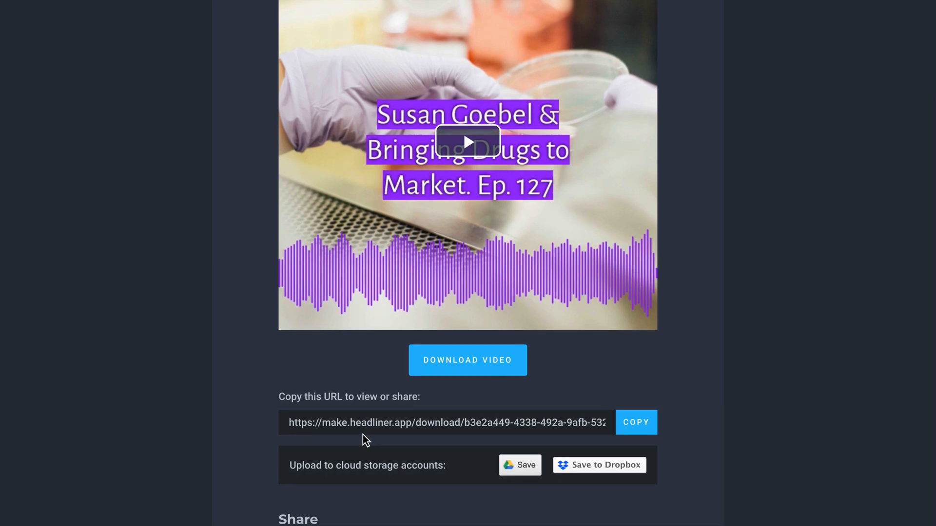
mouse_move(497, 429)
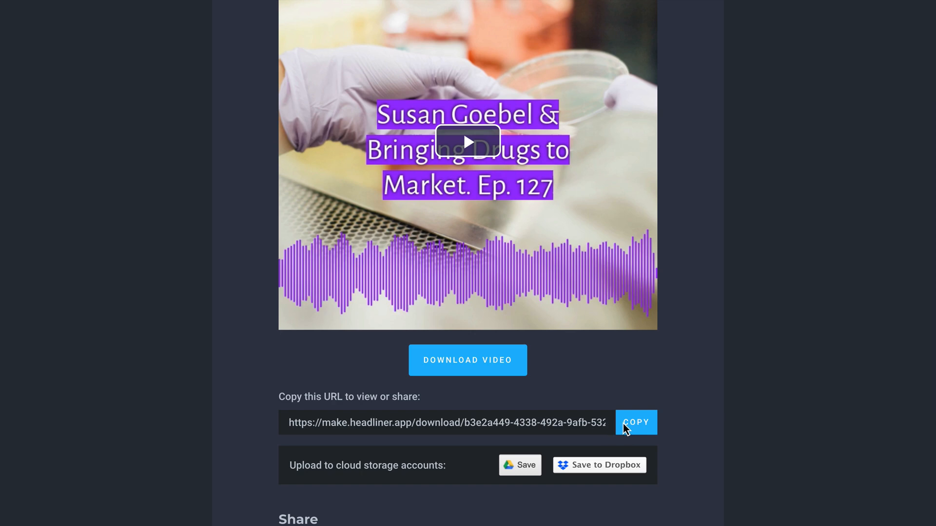
scroll(down, 3)
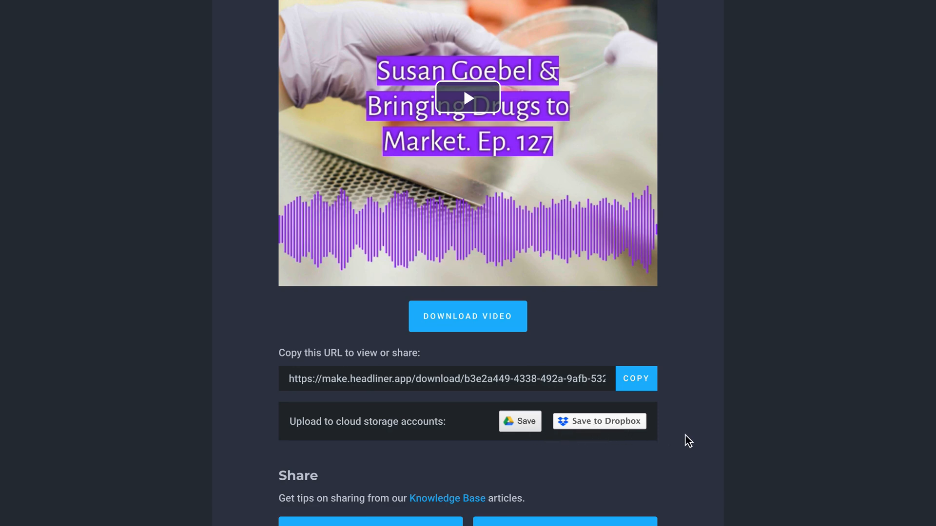
scroll(down, 3)
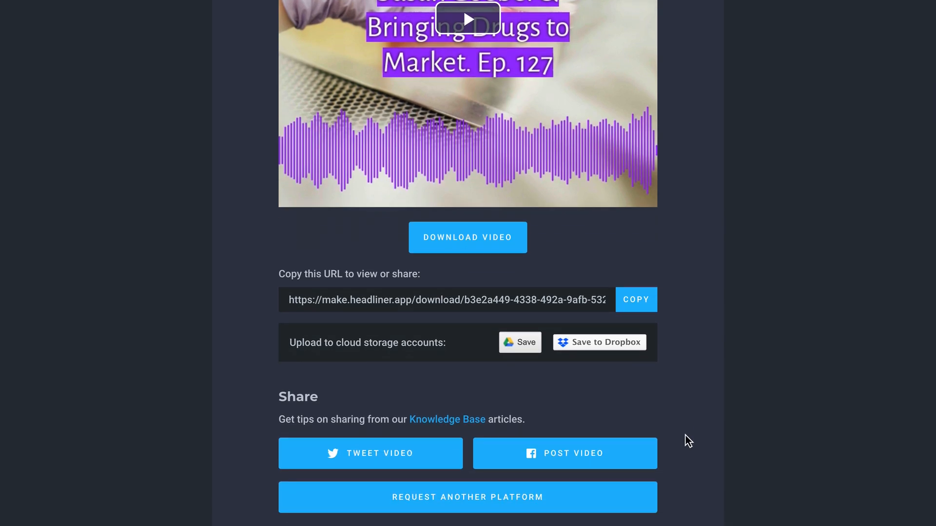
scroll(up, 3)
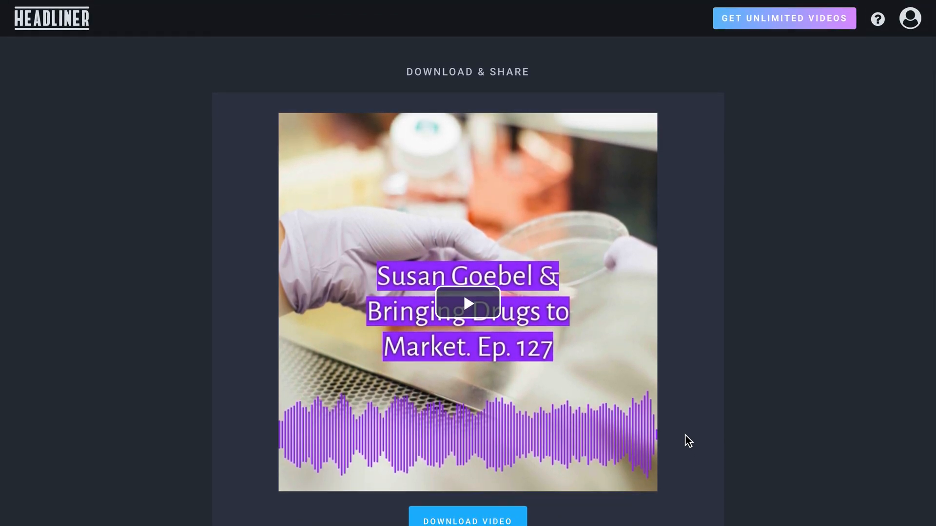